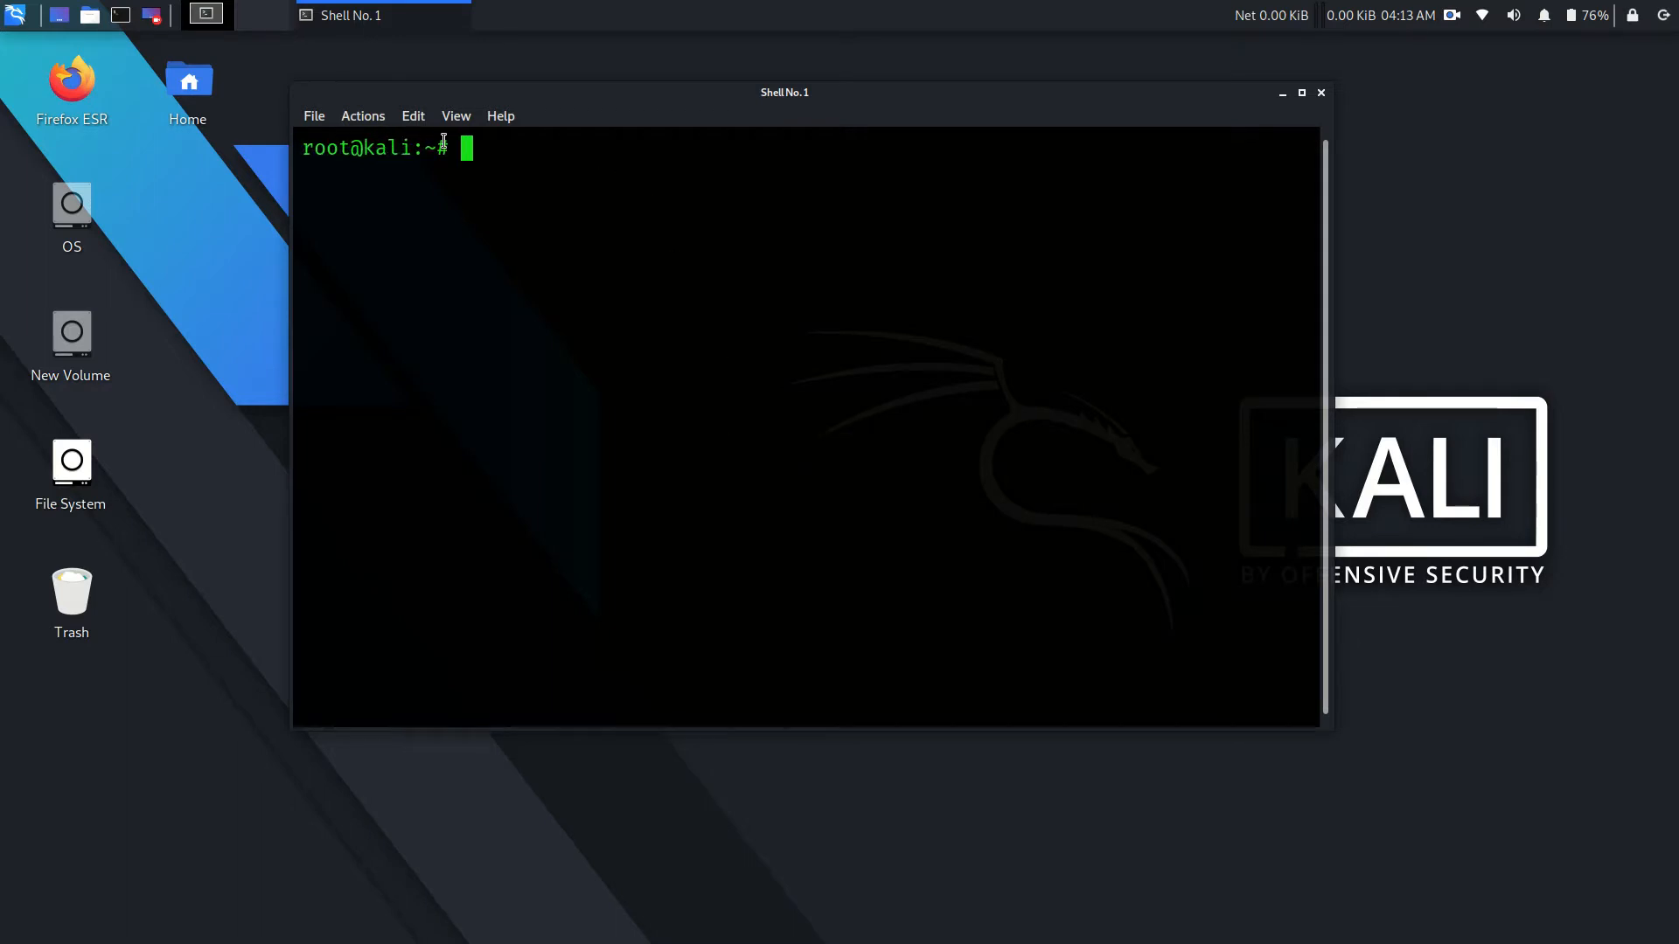
# Step: Reach the Terminal settings dialog via File > Preferences, font showing Fira Code 10 pt
pyautogui.click(313, 116)
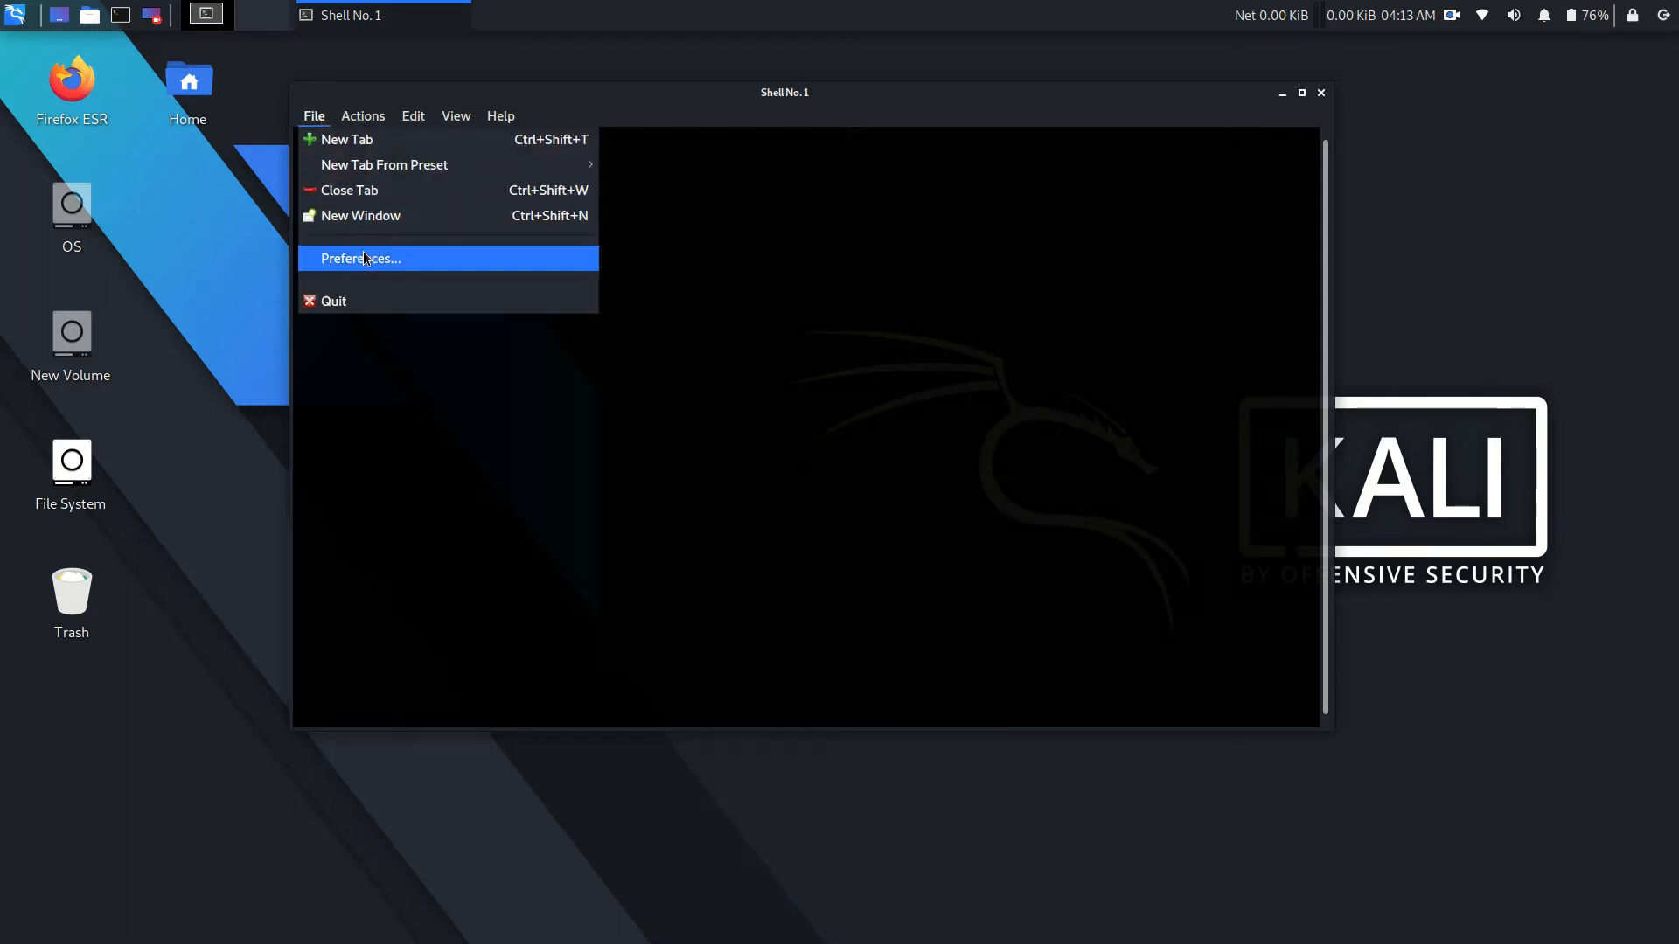
pyautogui.click(361, 259)
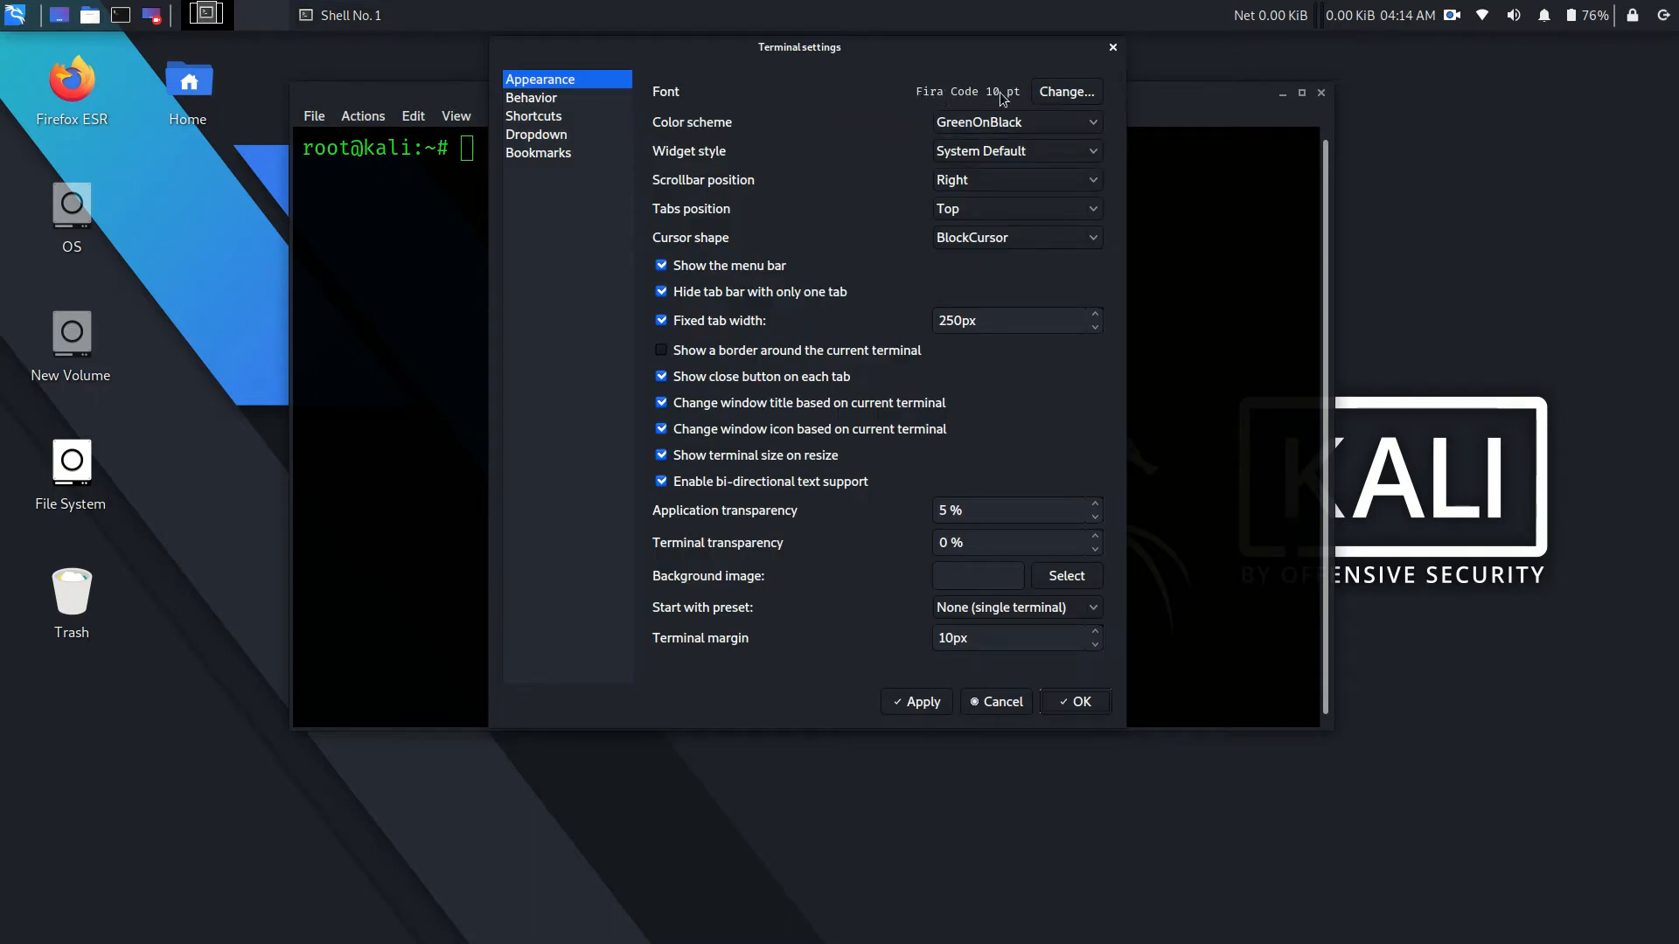
# Step: Try MathJax_Vector-Bold at size 20 in the font chooser, then dismiss it
pyautogui.click(1065, 91)
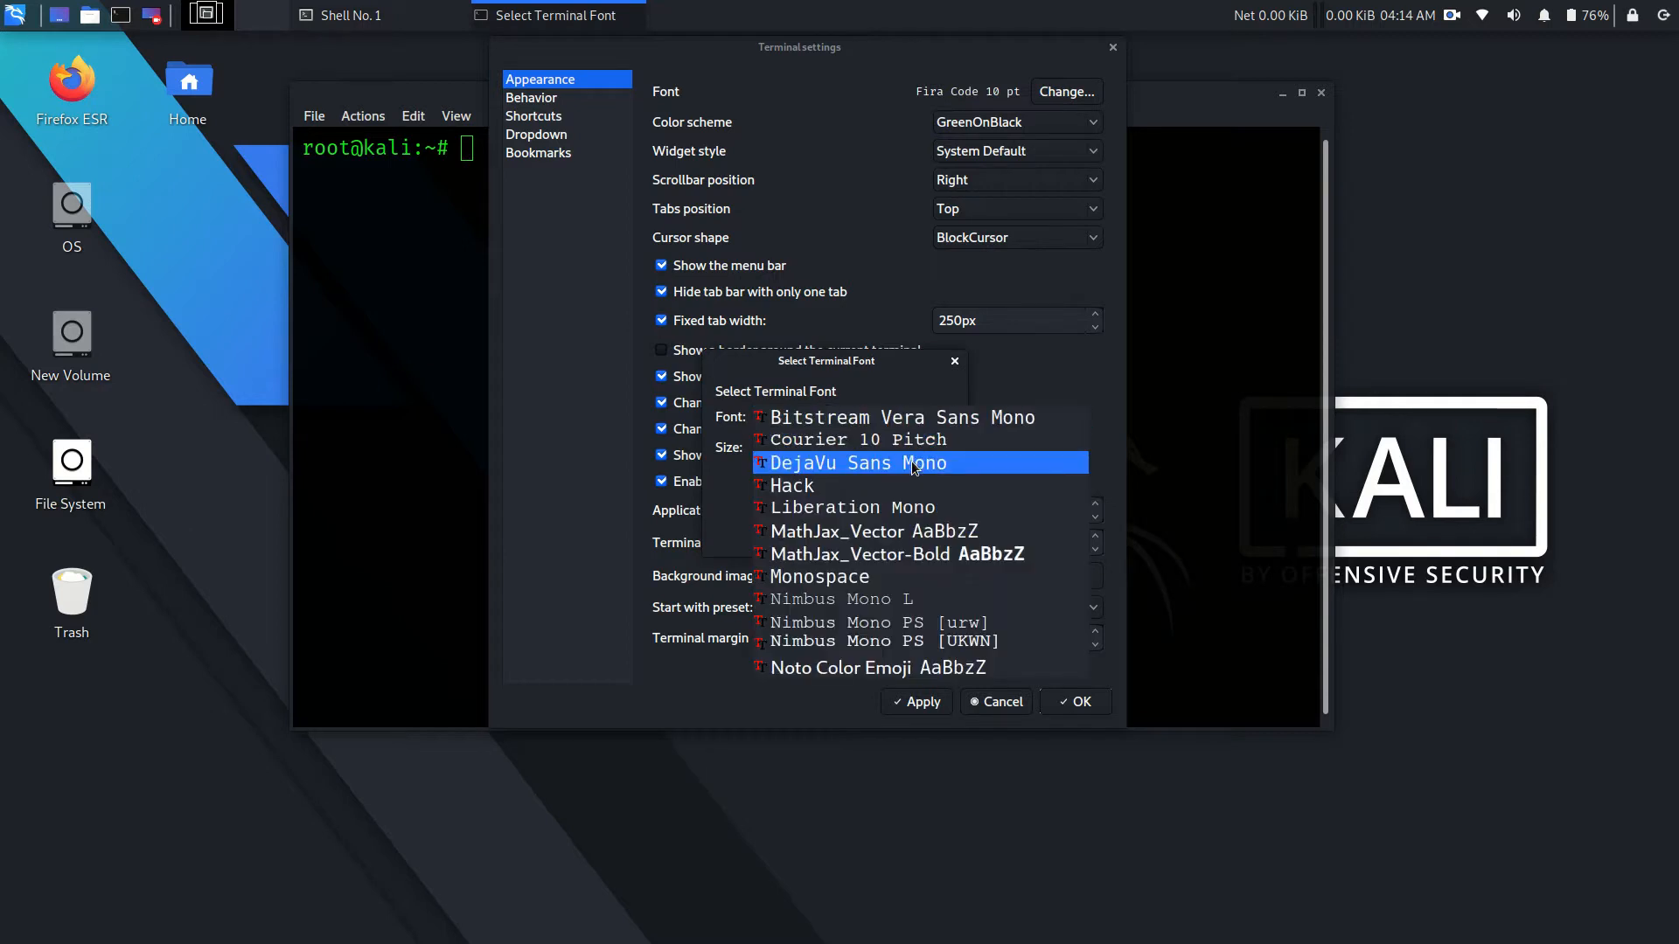
pyautogui.click(871, 532)
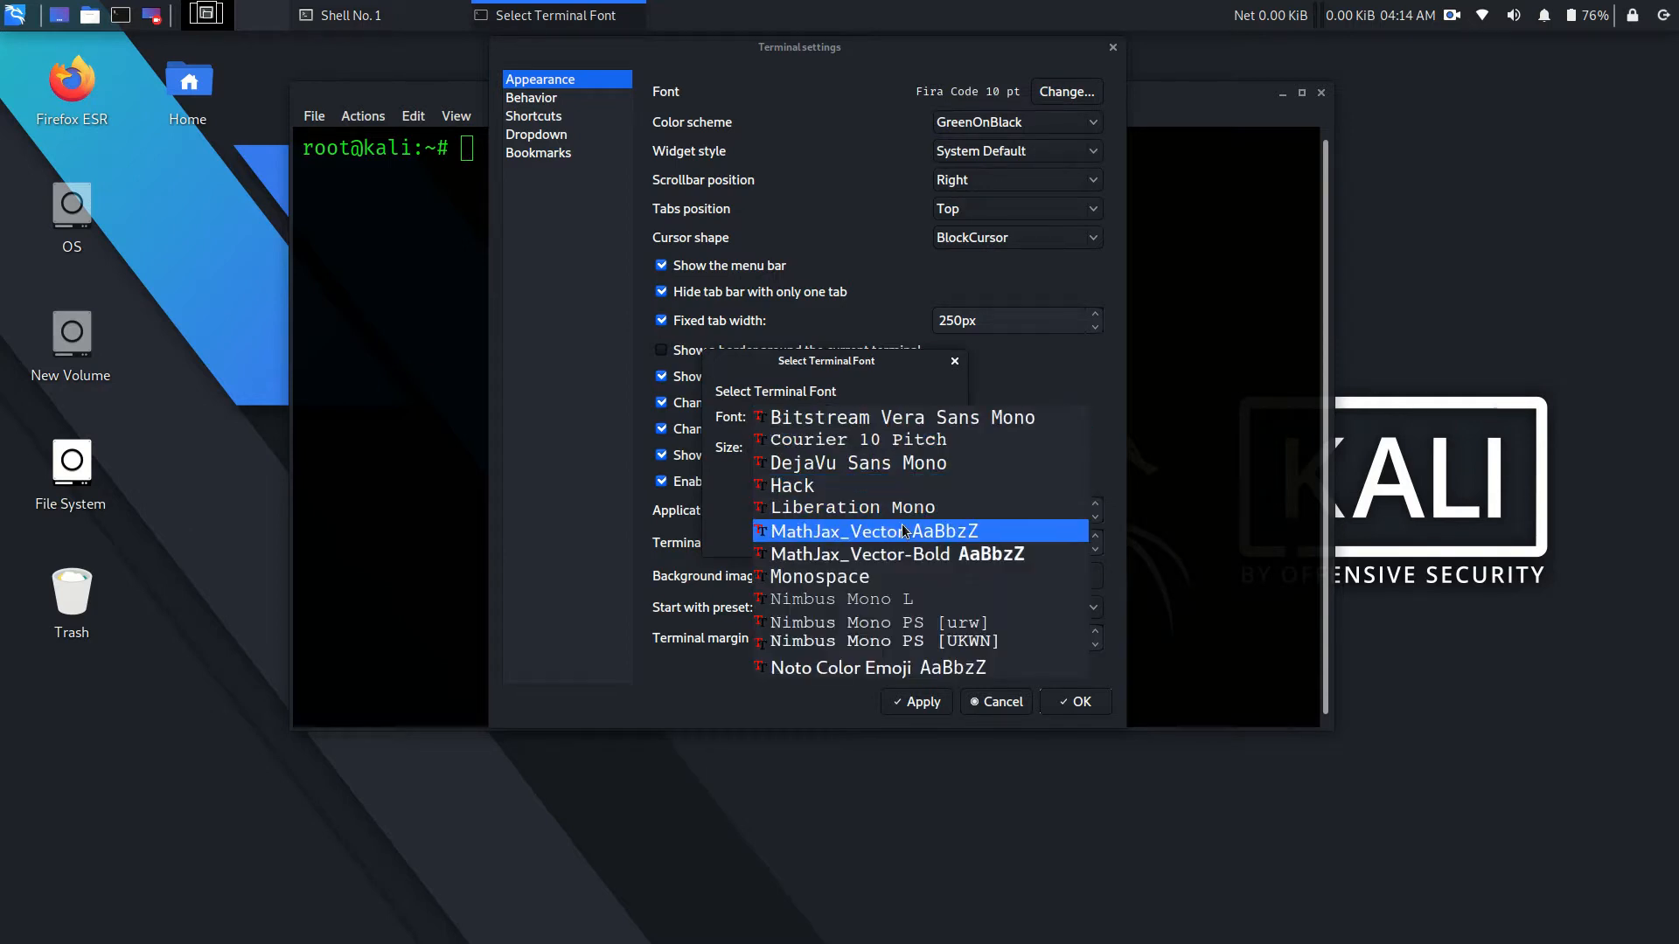
pyautogui.click(860, 555)
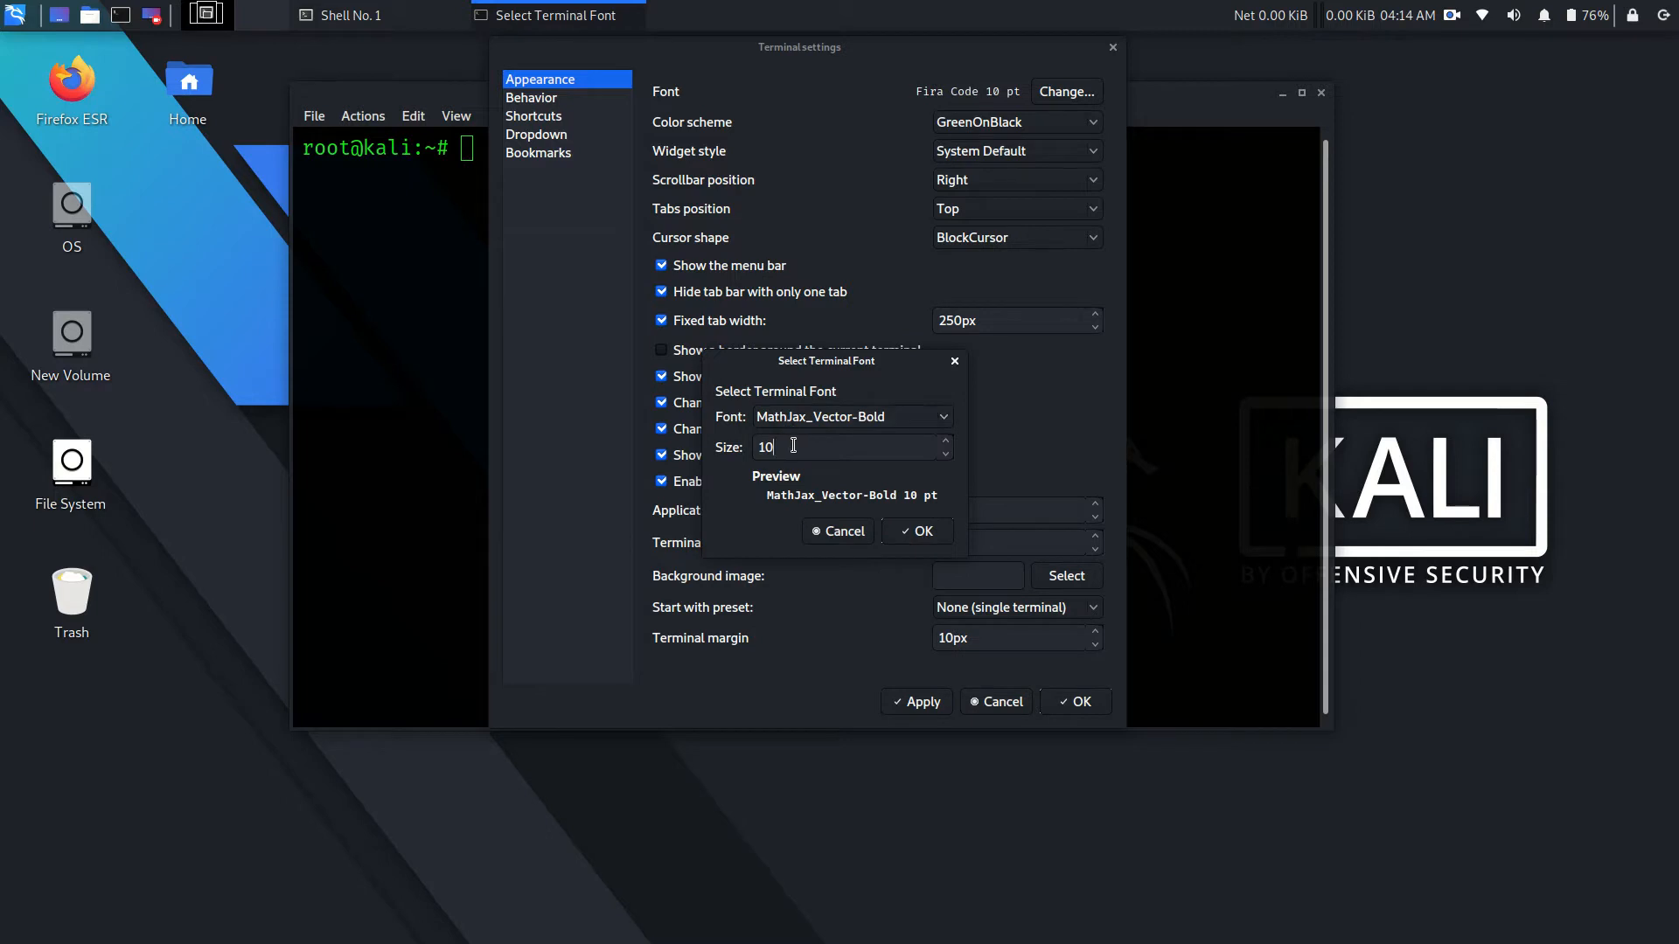
pyautogui.write('2')
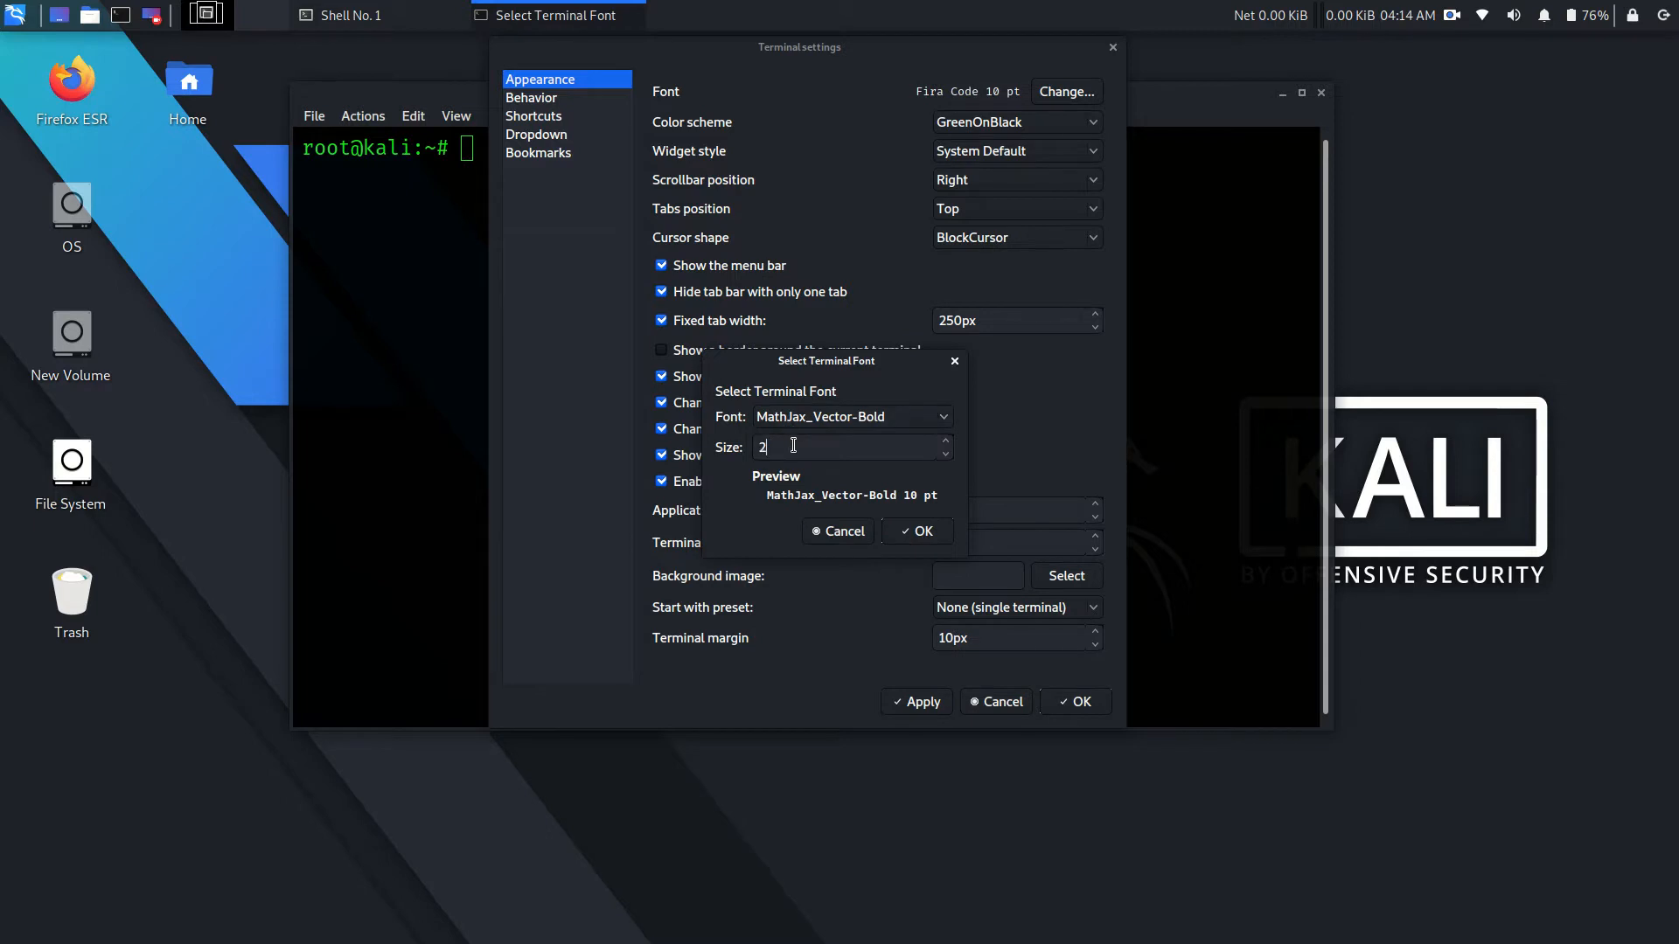
pyautogui.write('0')
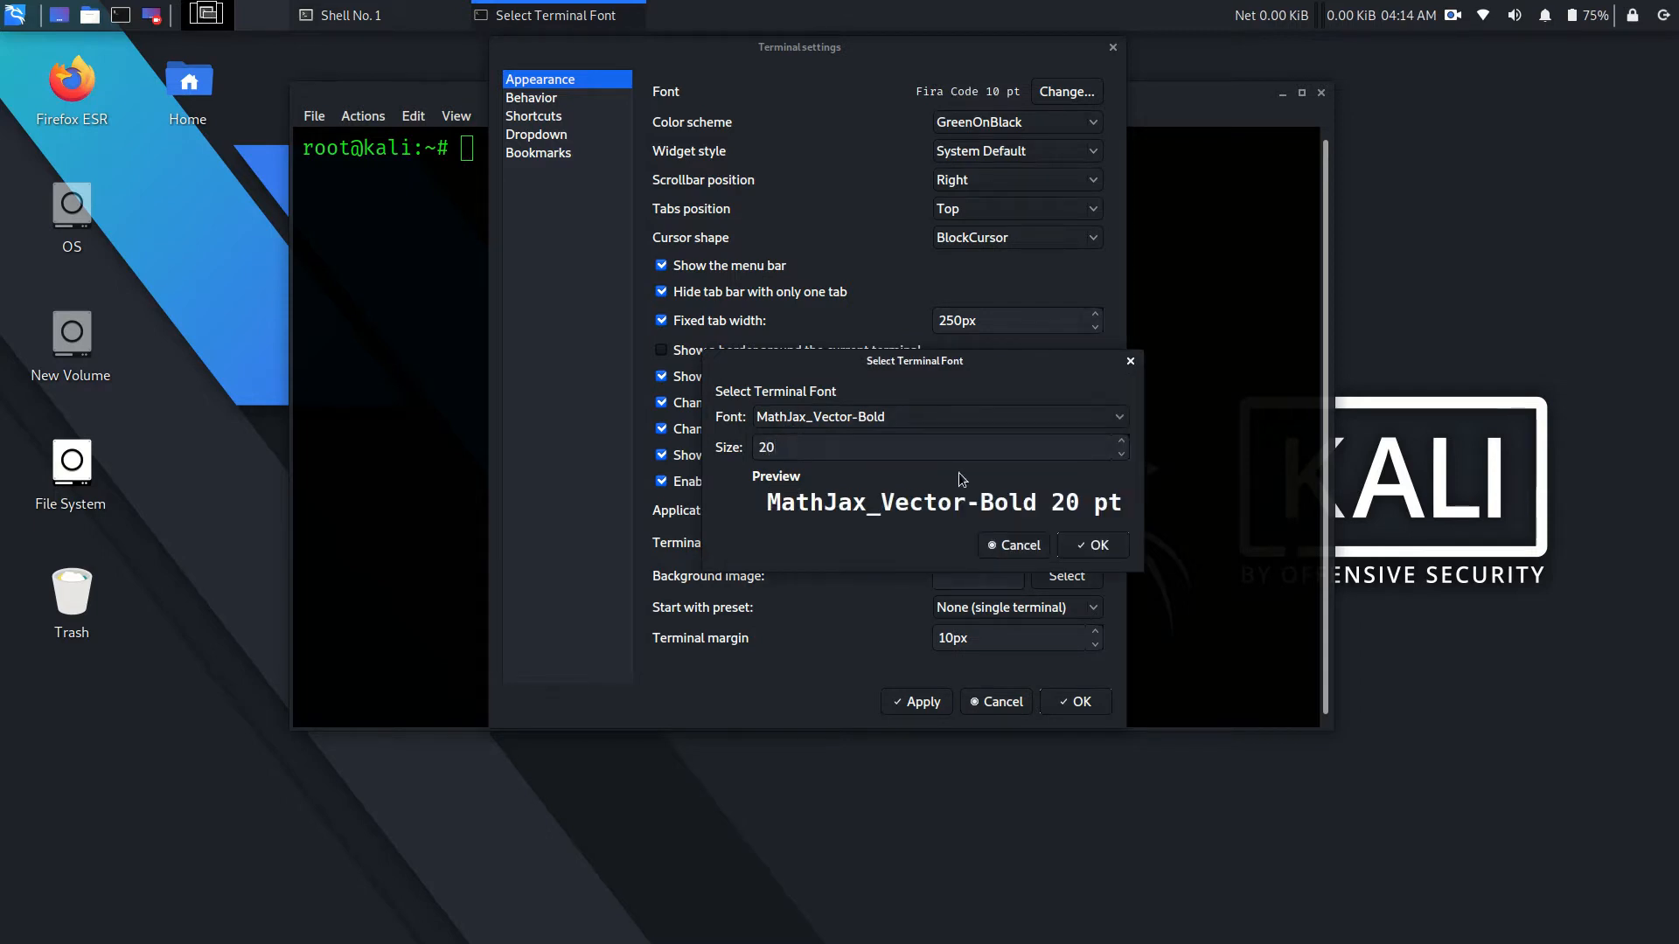
pyautogui.click(1013, 546)
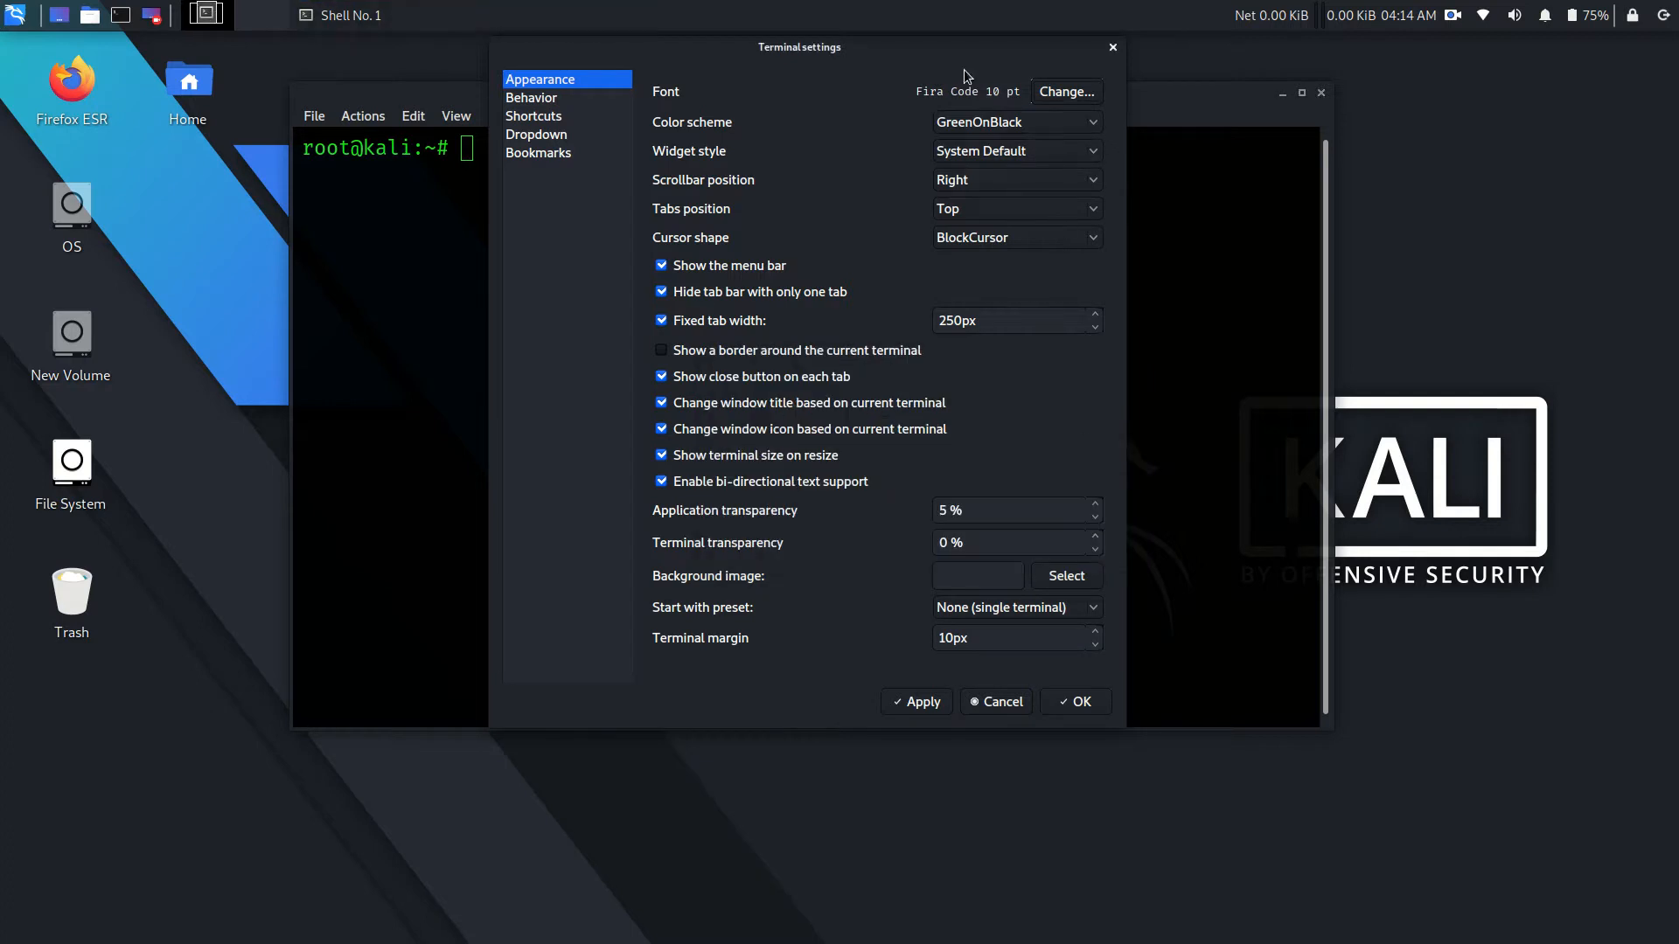
pyautogui.moveTo(1013, 96)
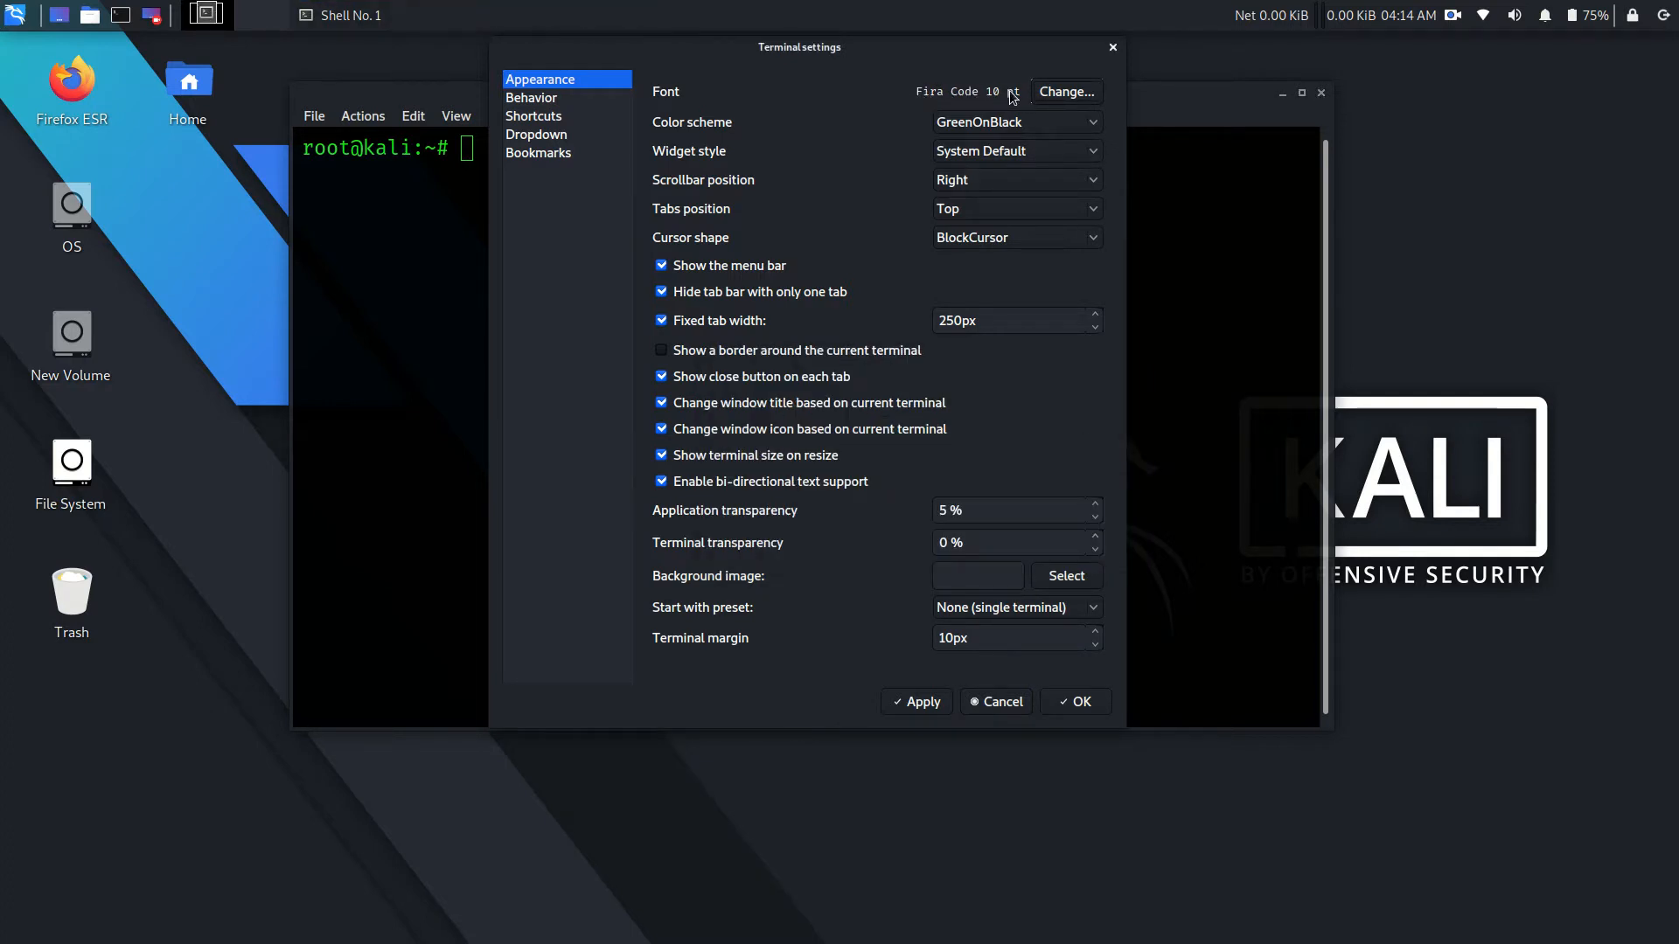
# Step: Try Noto Color Emoji at size 15, then close the Terminal settings
pyautogui.click(1065, 91)
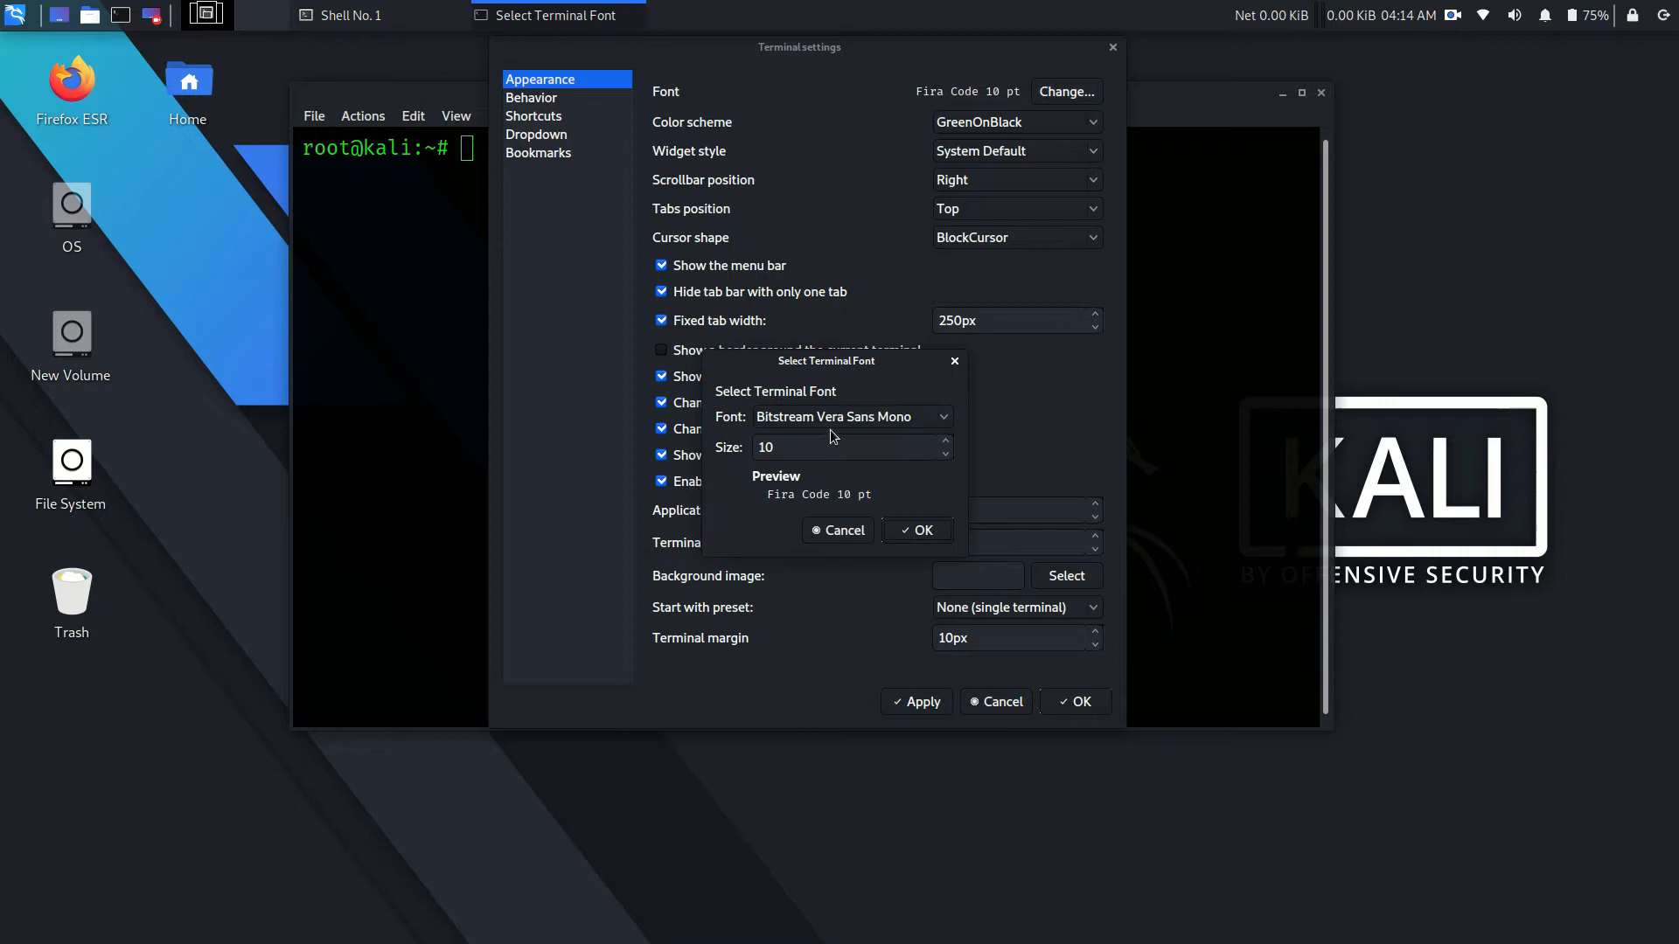
pyautogui.click(843, 416)
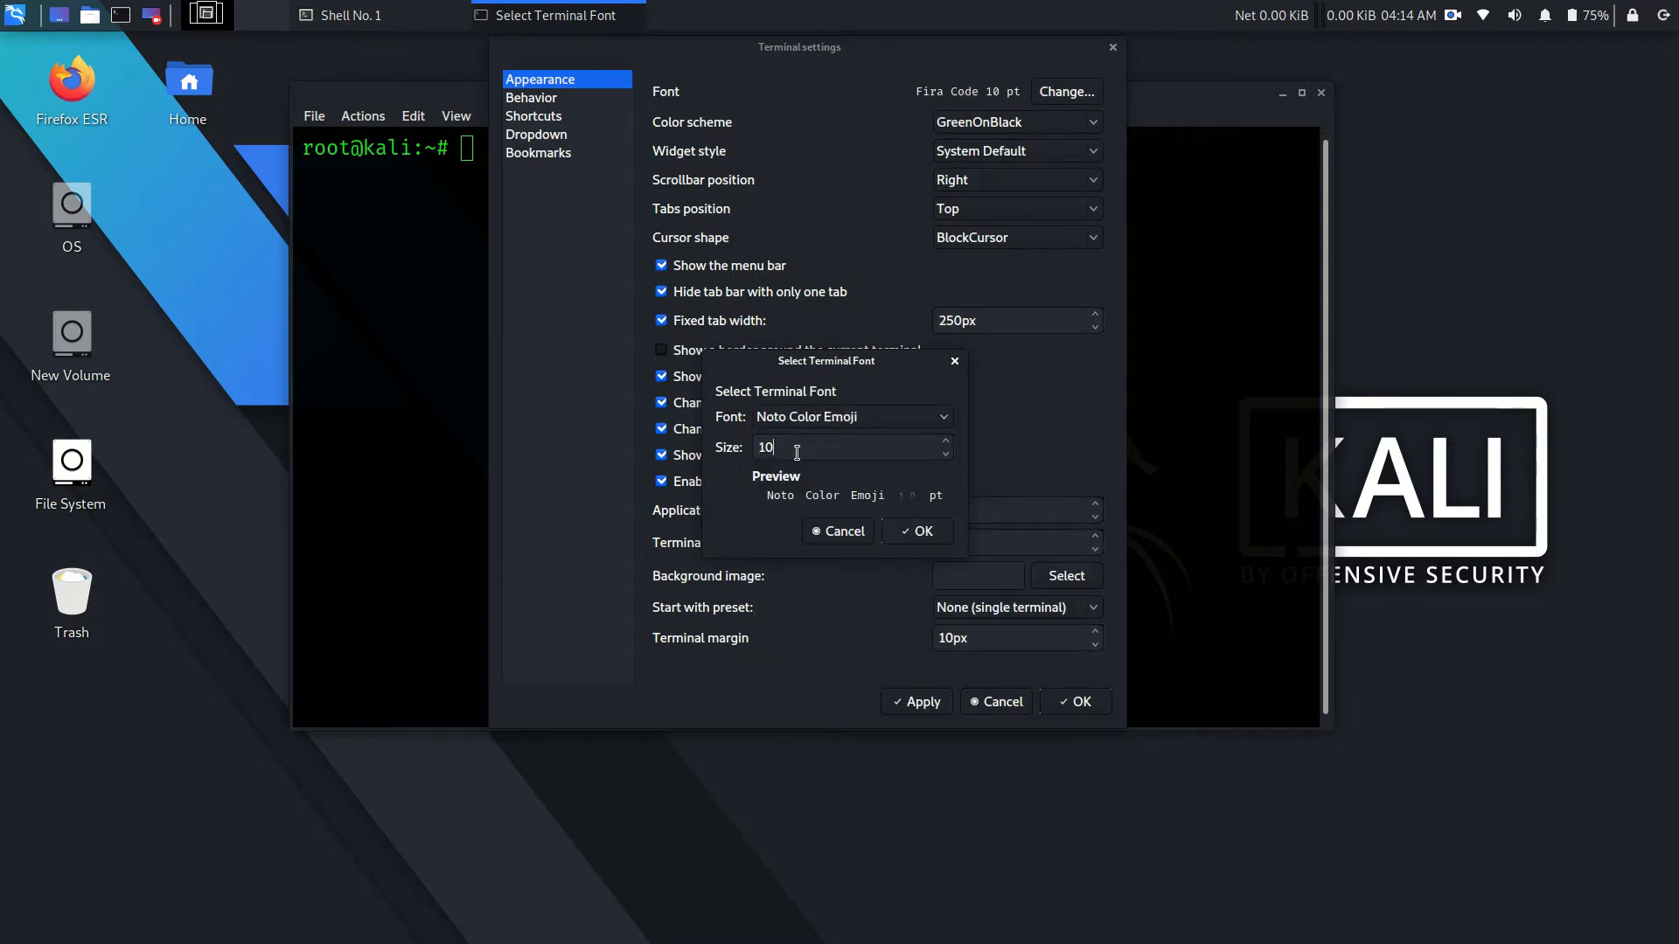
pyautogui.write('15')
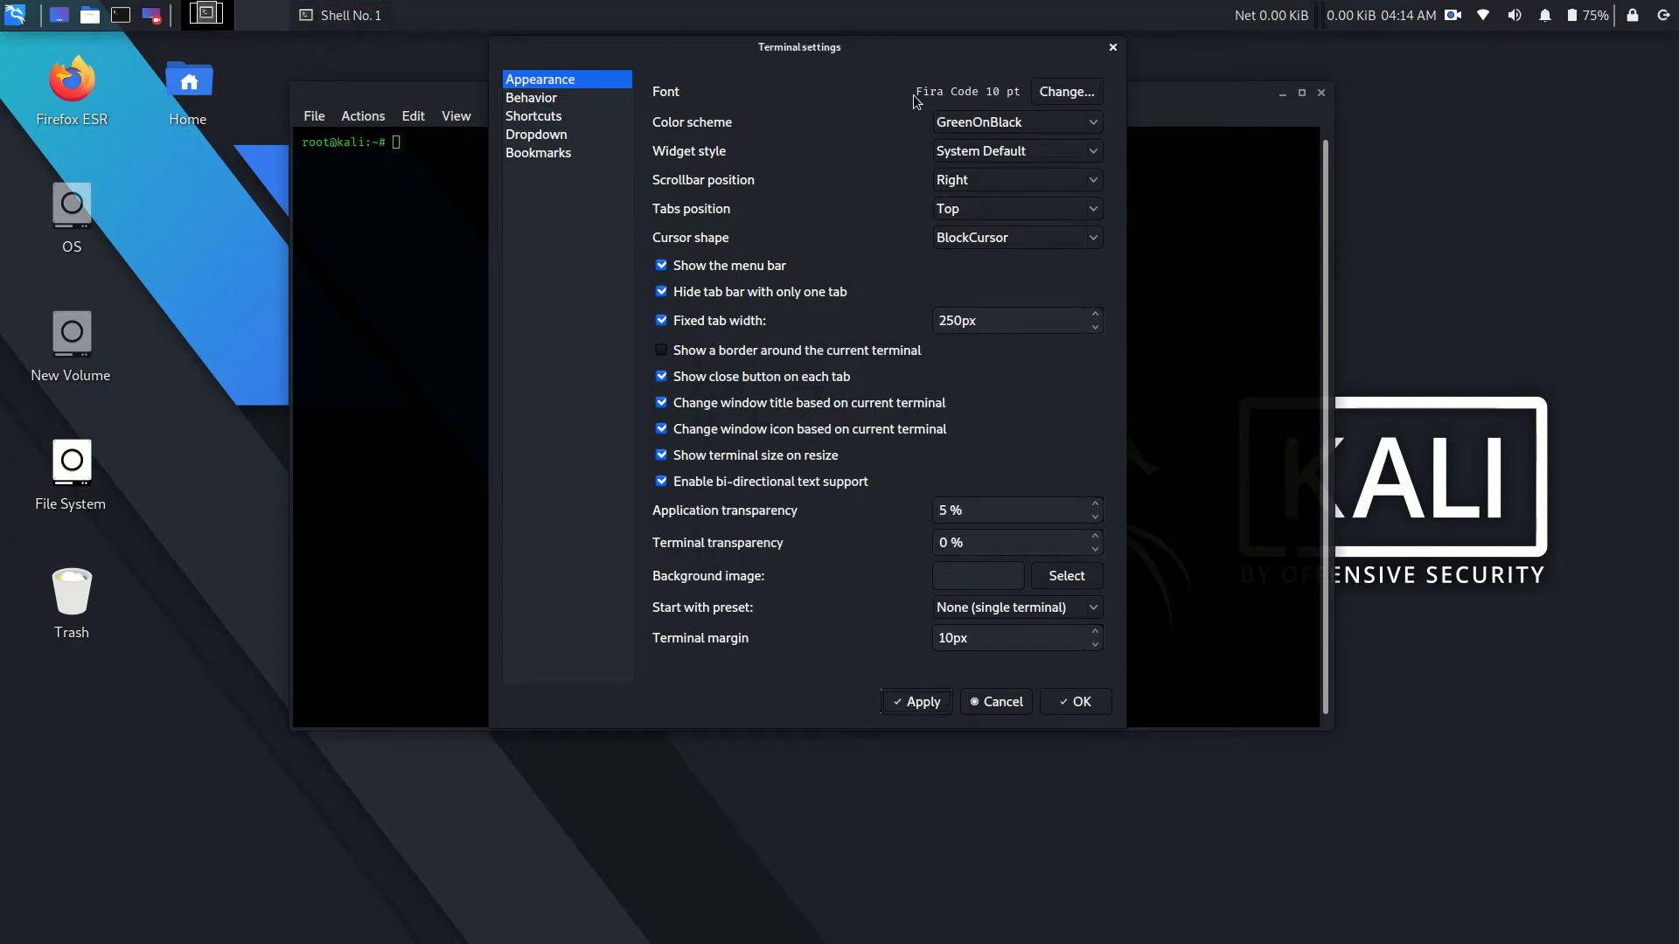
pyautogui.moveTo(999, 112)
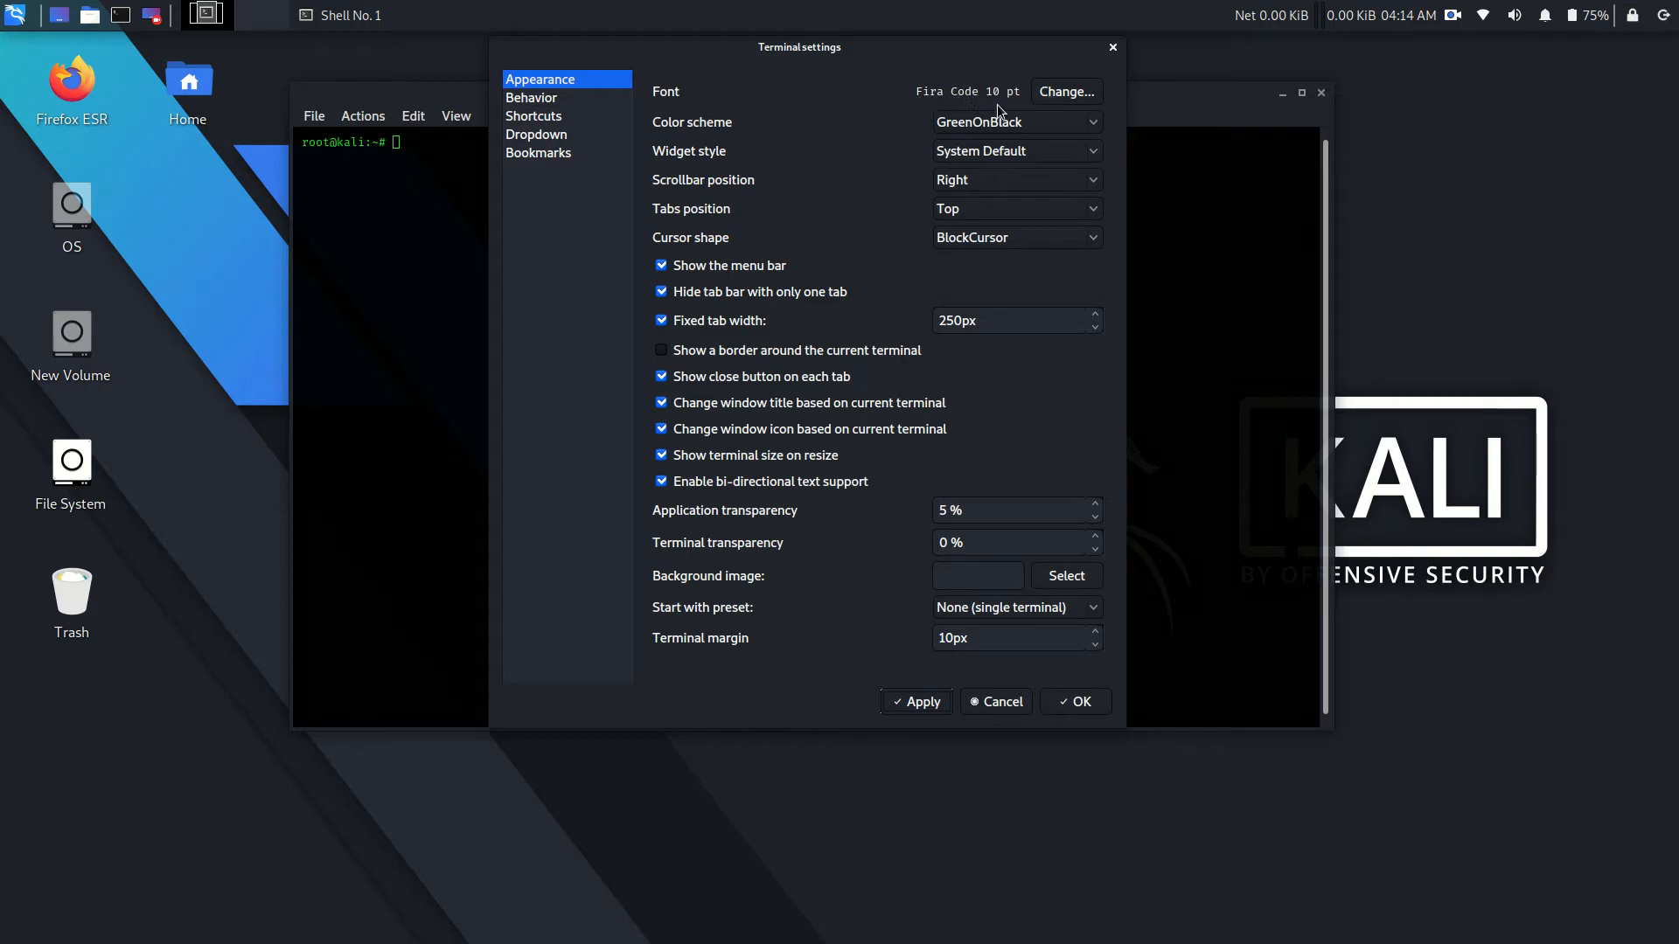
pyautogui.click(1076, 702)
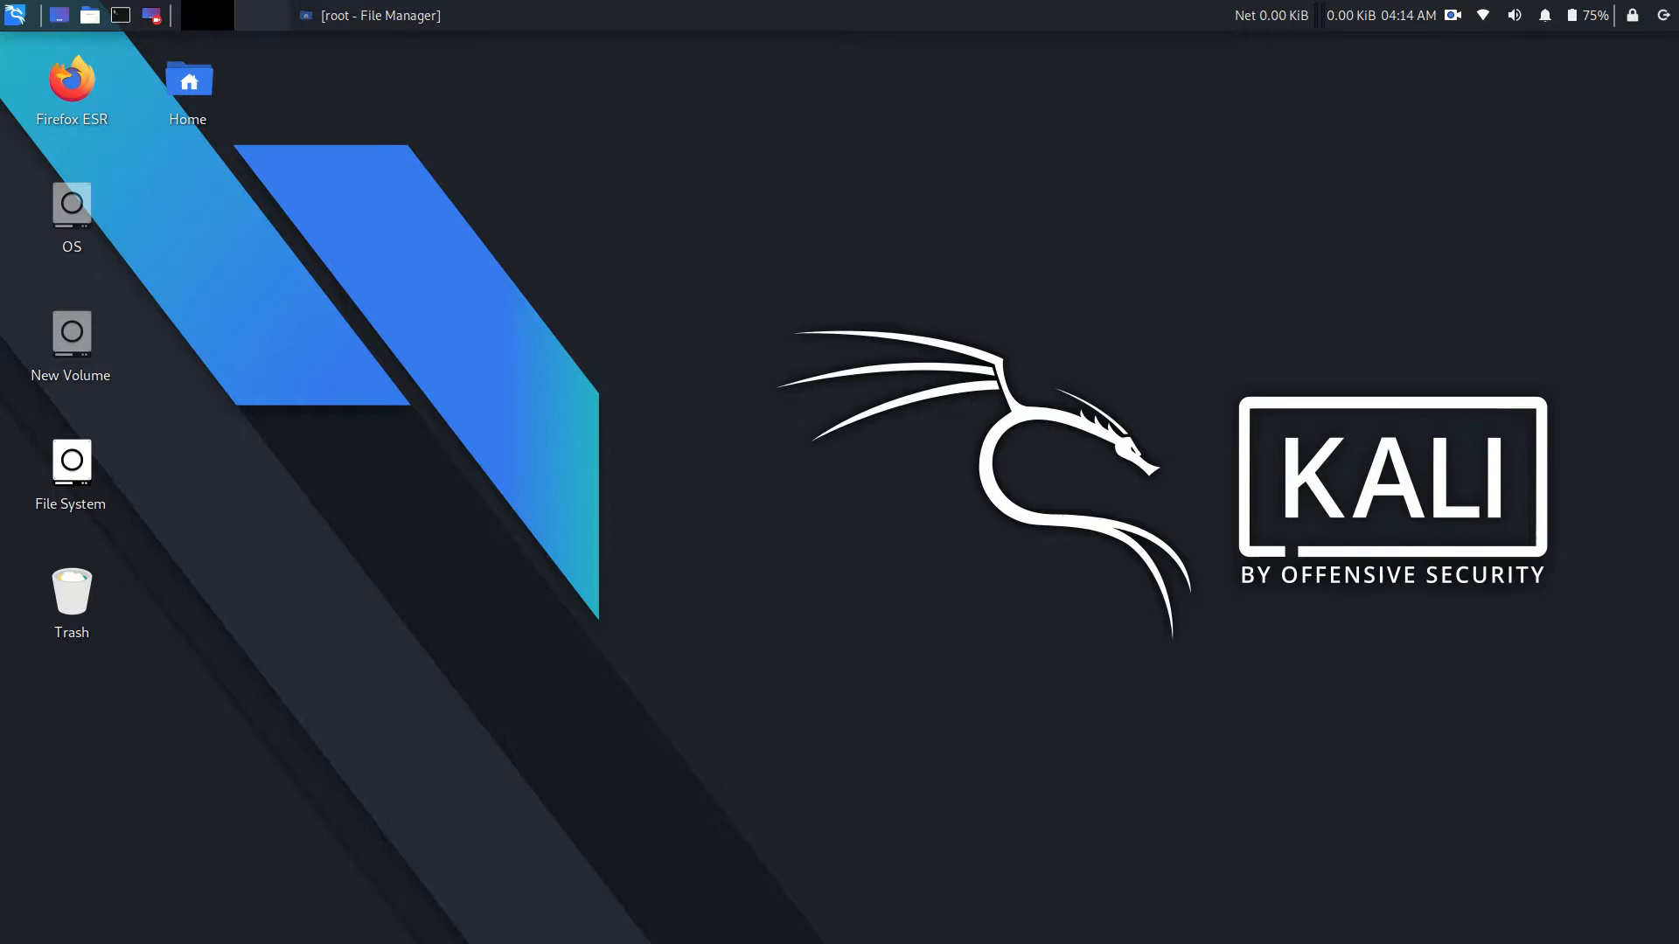
pyautogui.moveTo(187, 80)
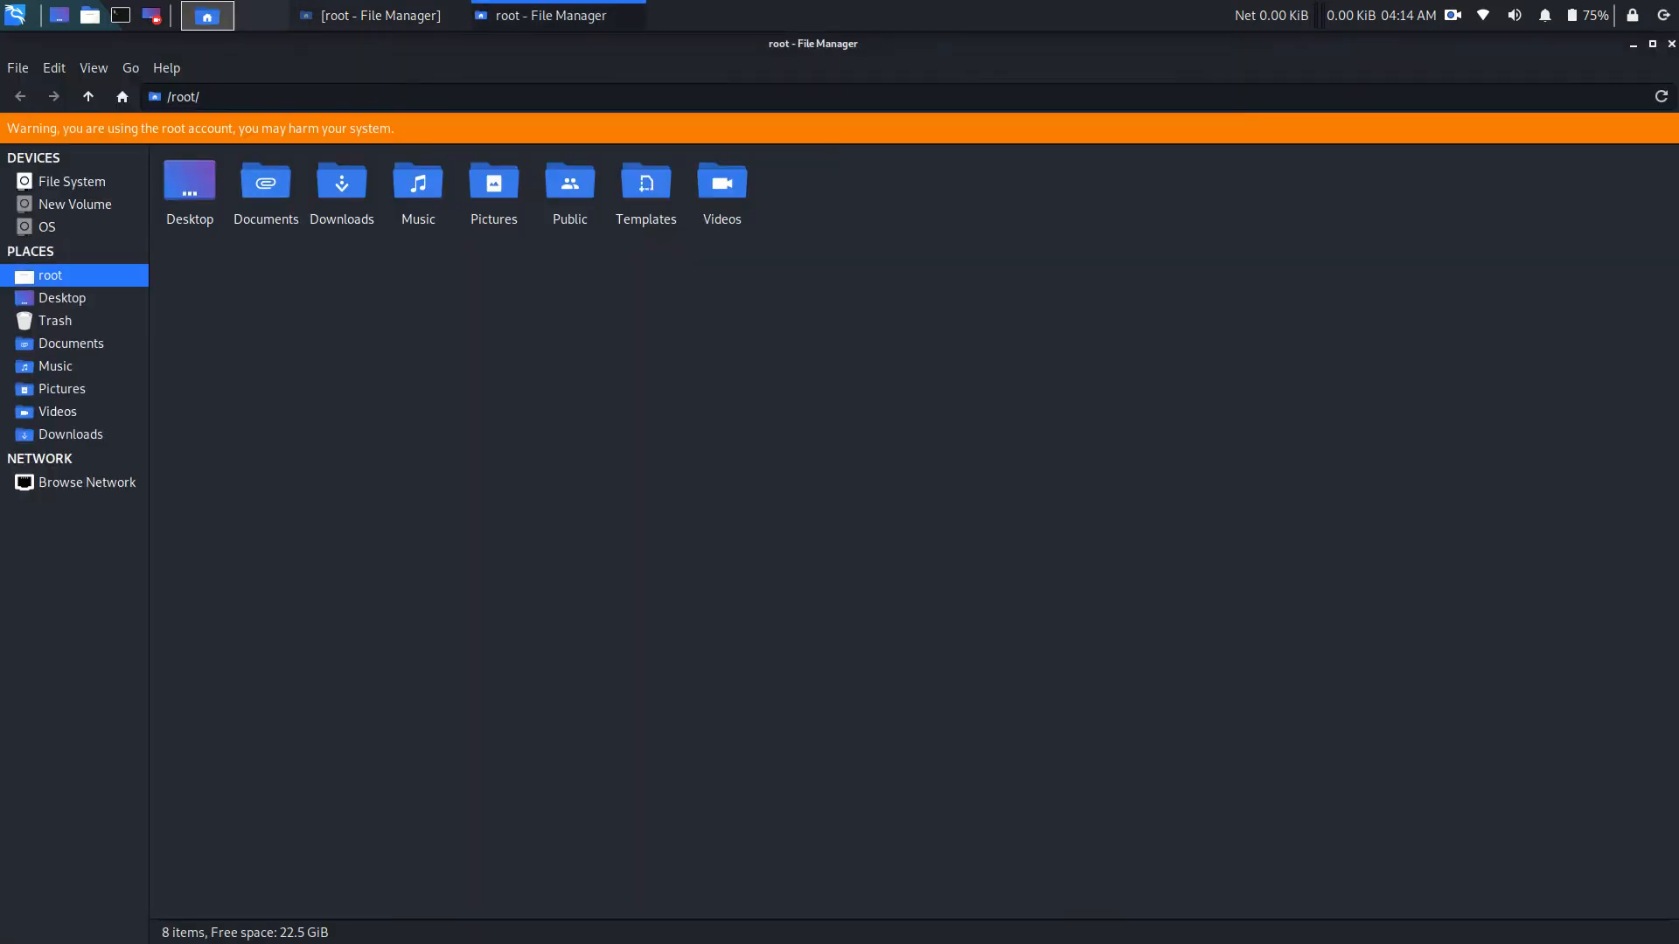
# Step: Turn on Show Hidden Files so .config appears in the root home folder
pyautogui.click(93, 69)
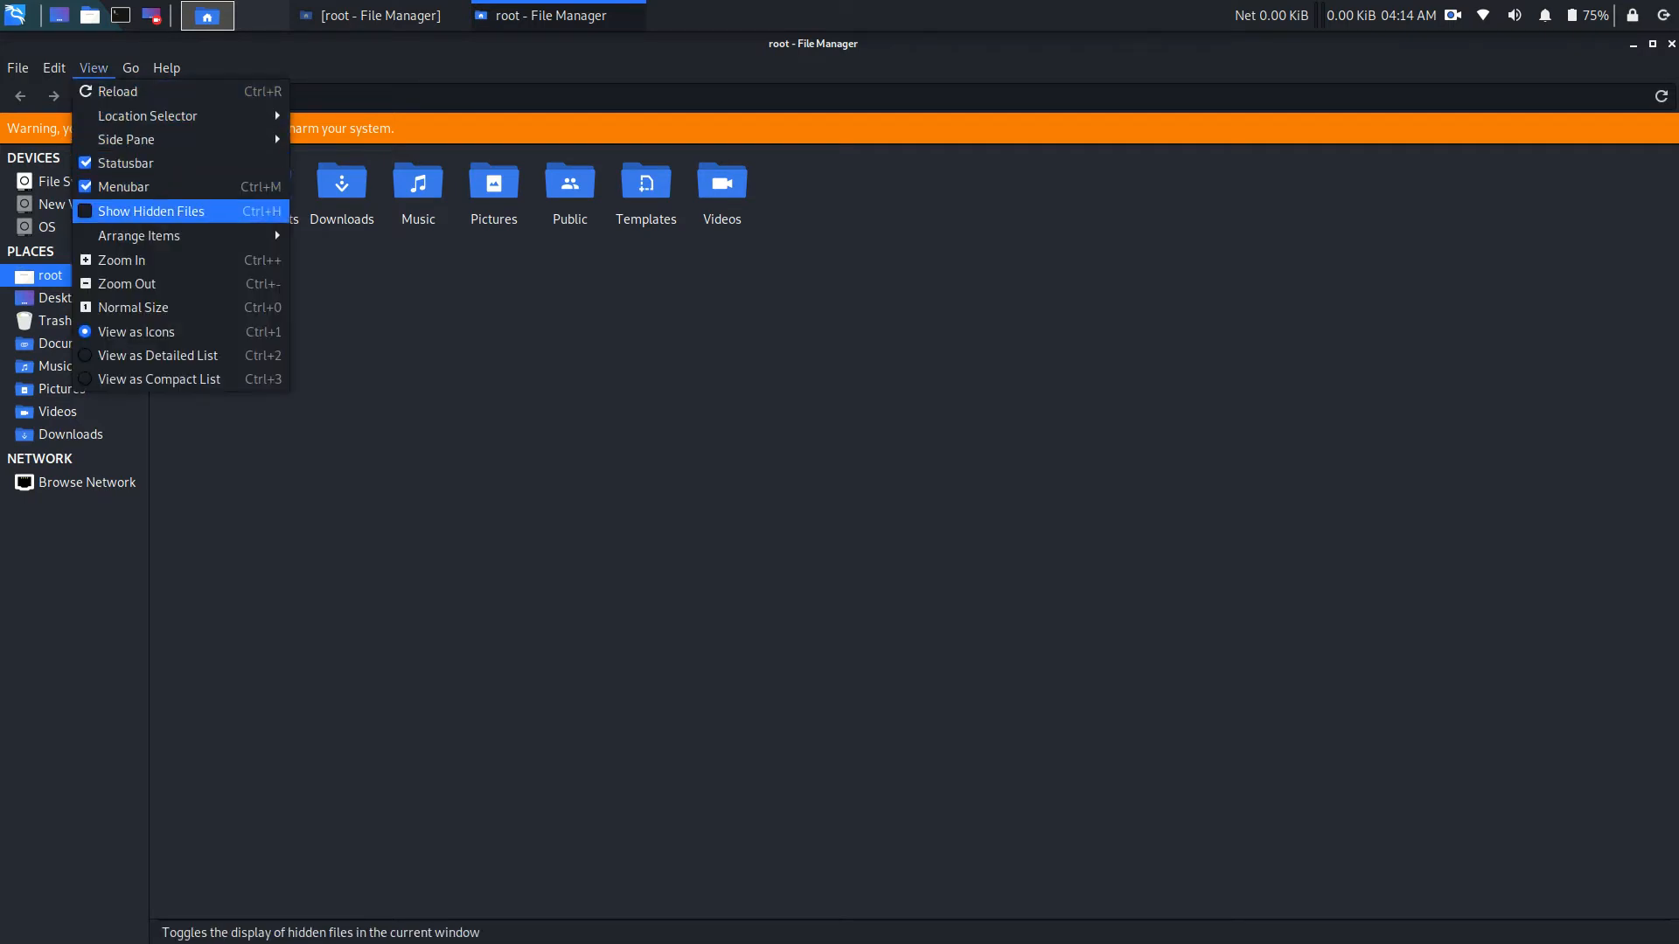
pyautogui.click(151, 212)
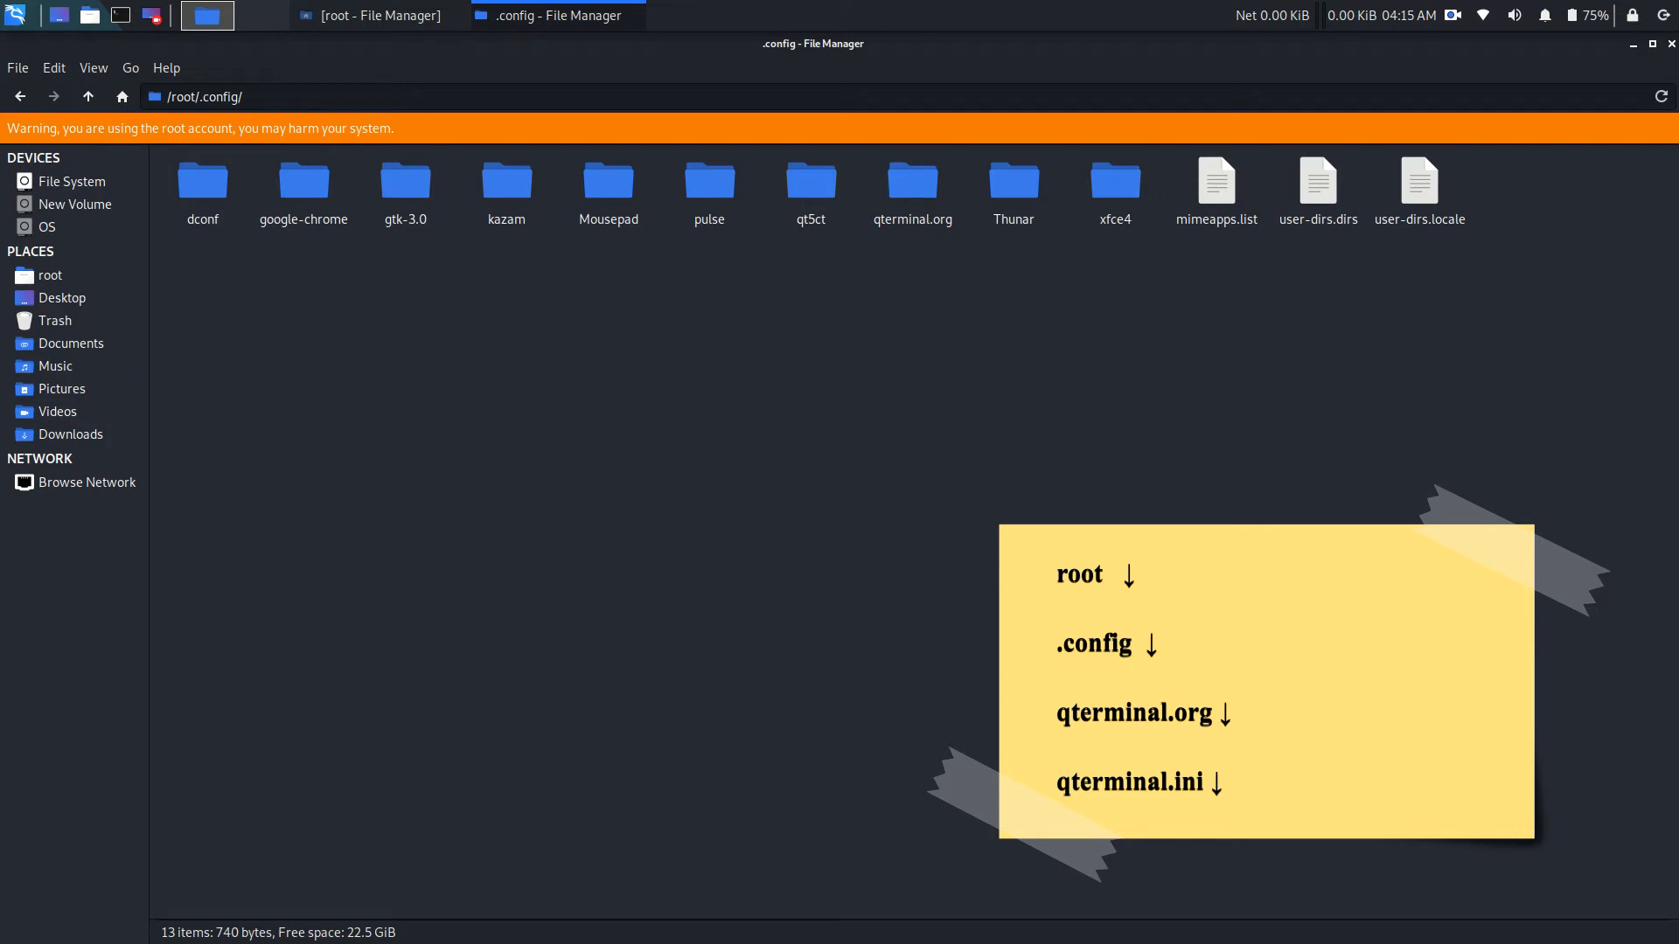
# Step: Enter qterminal.org and open qterminal.ini in Mousepad
pyautogui.doubleClick(911, 180)
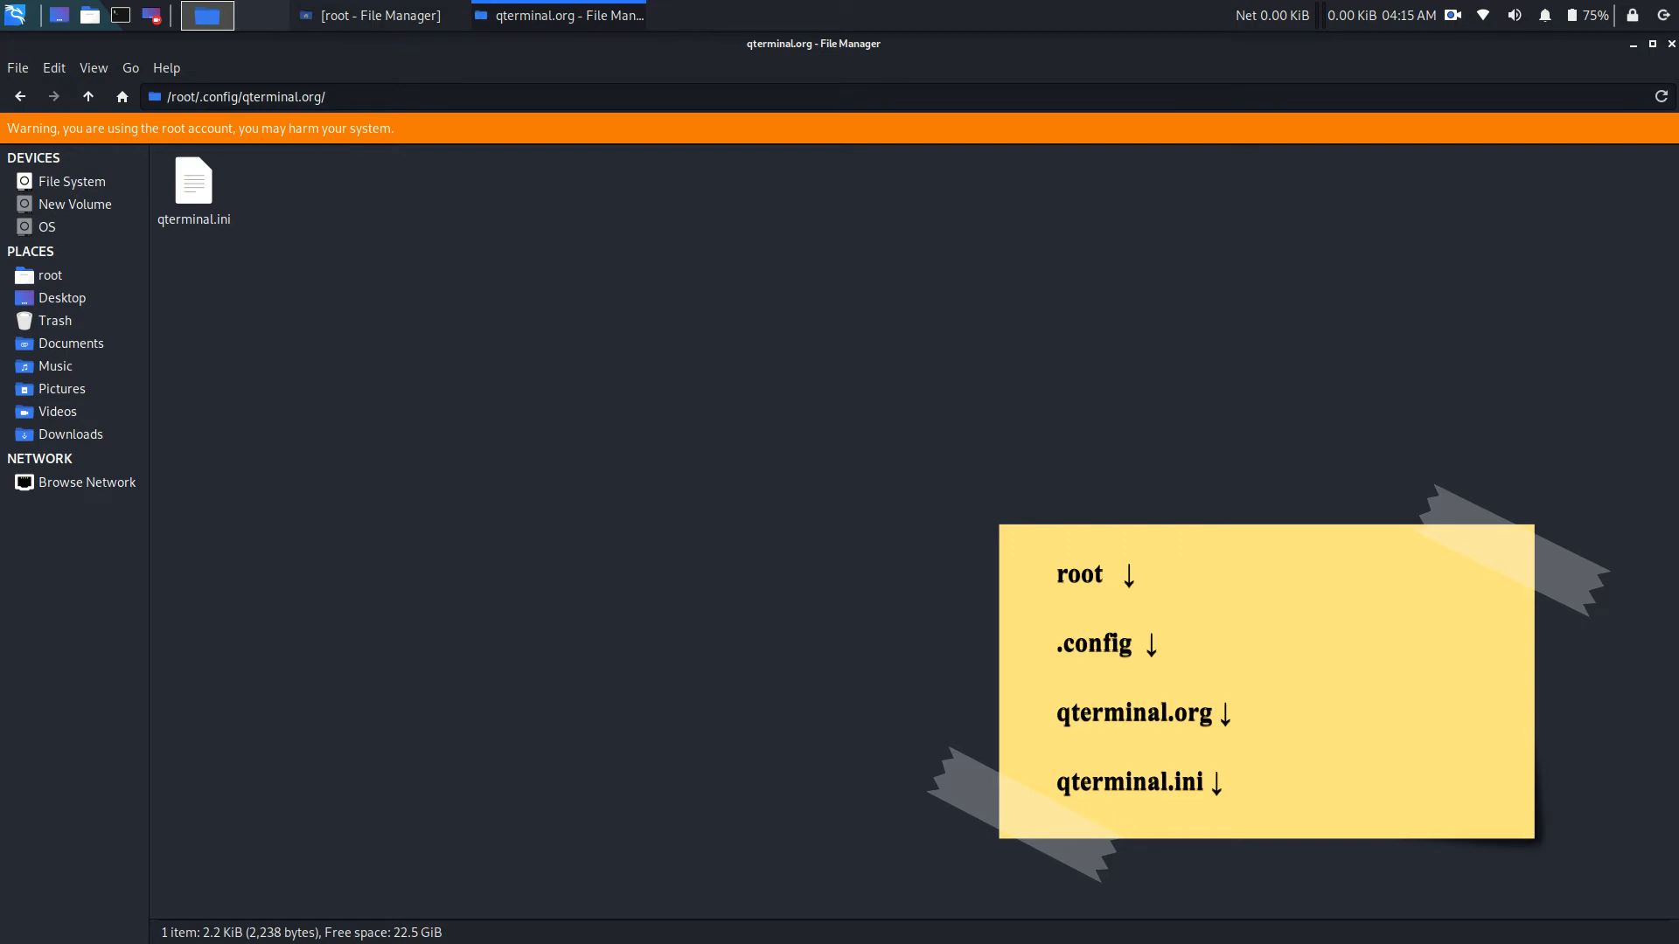
pyautogui.doubleClick(194, 178)
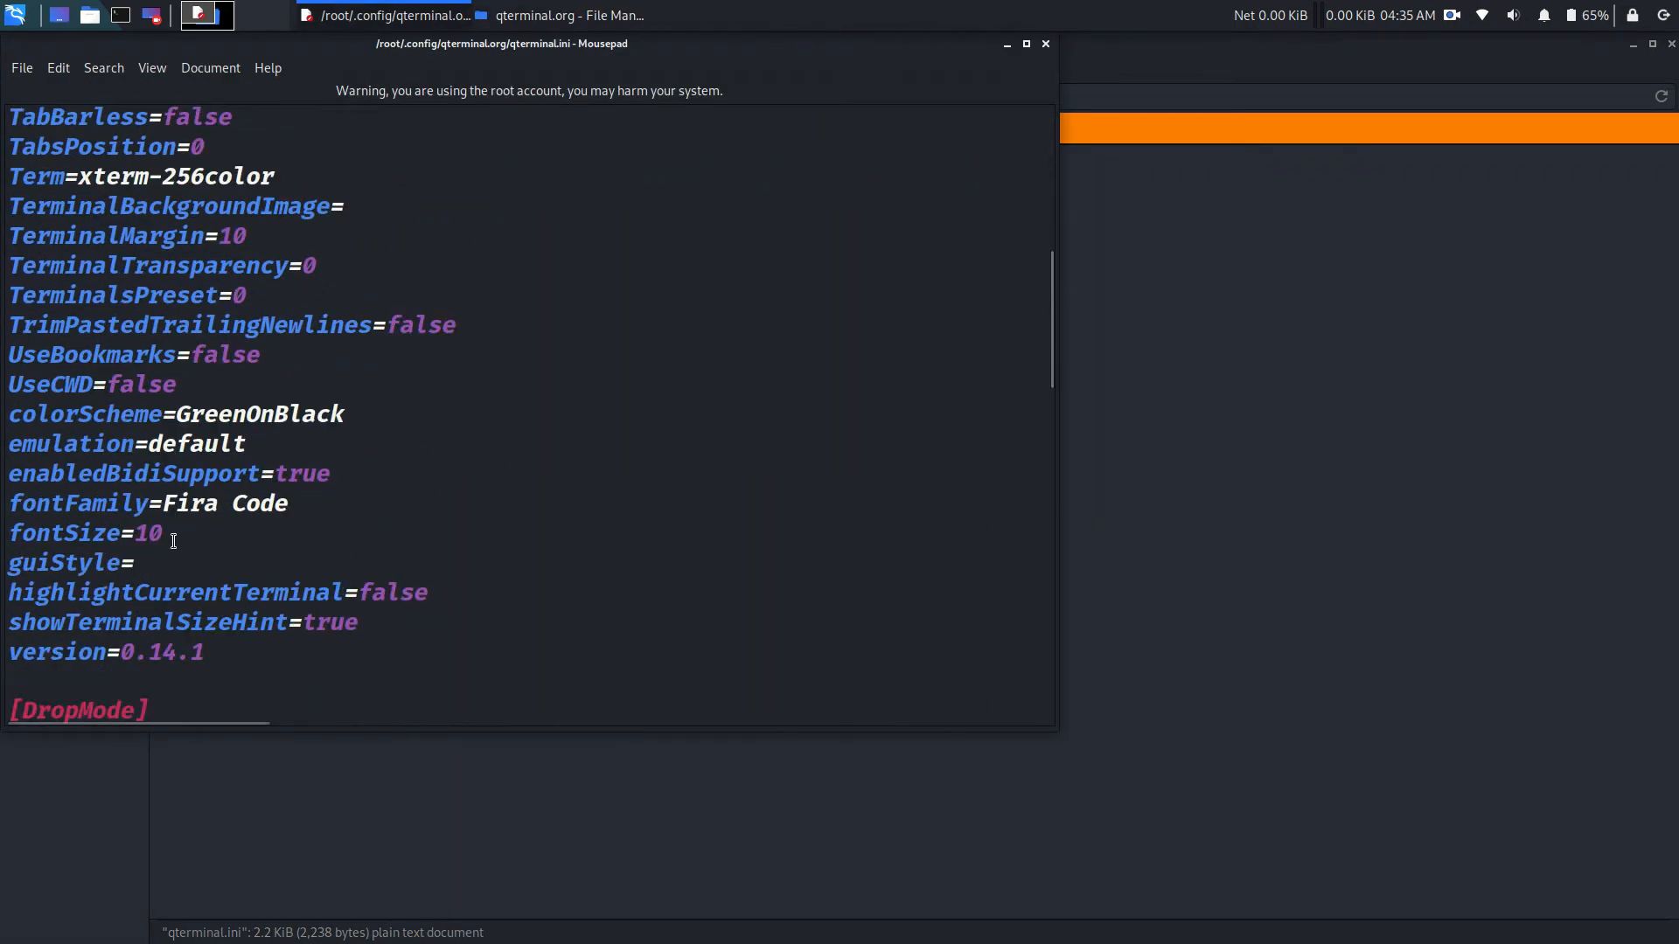
# Step: Replace fontSize value 10 with 25 in qterminal.ini
pyautogui.press('BackSpace')
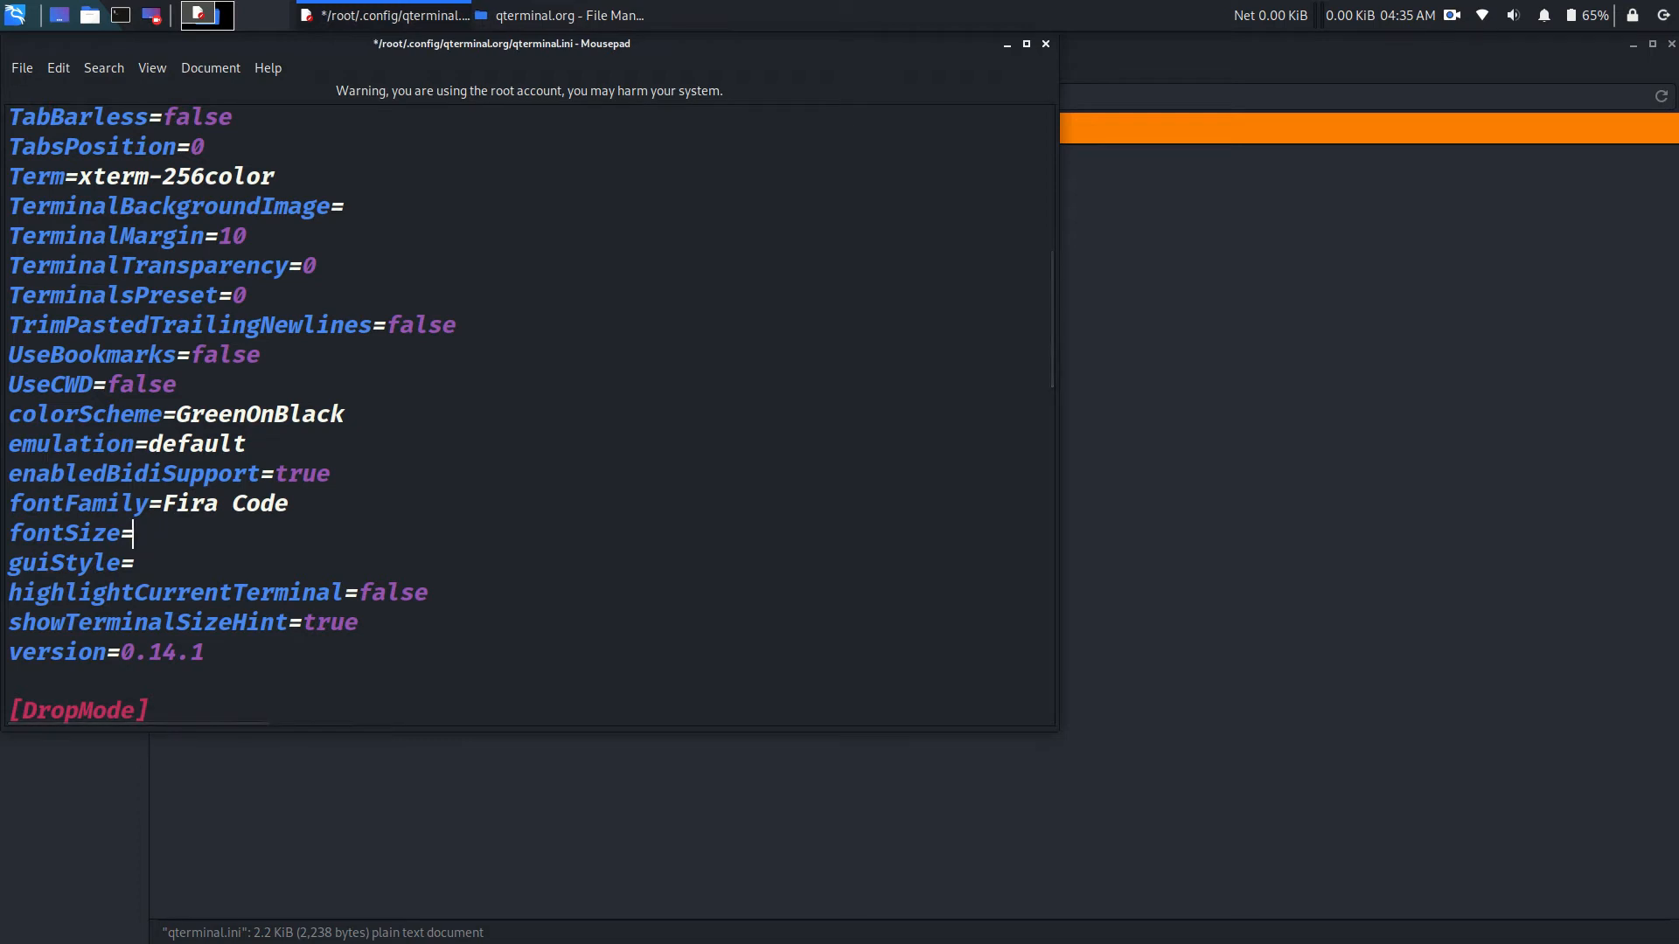
pyautogui.write('25')
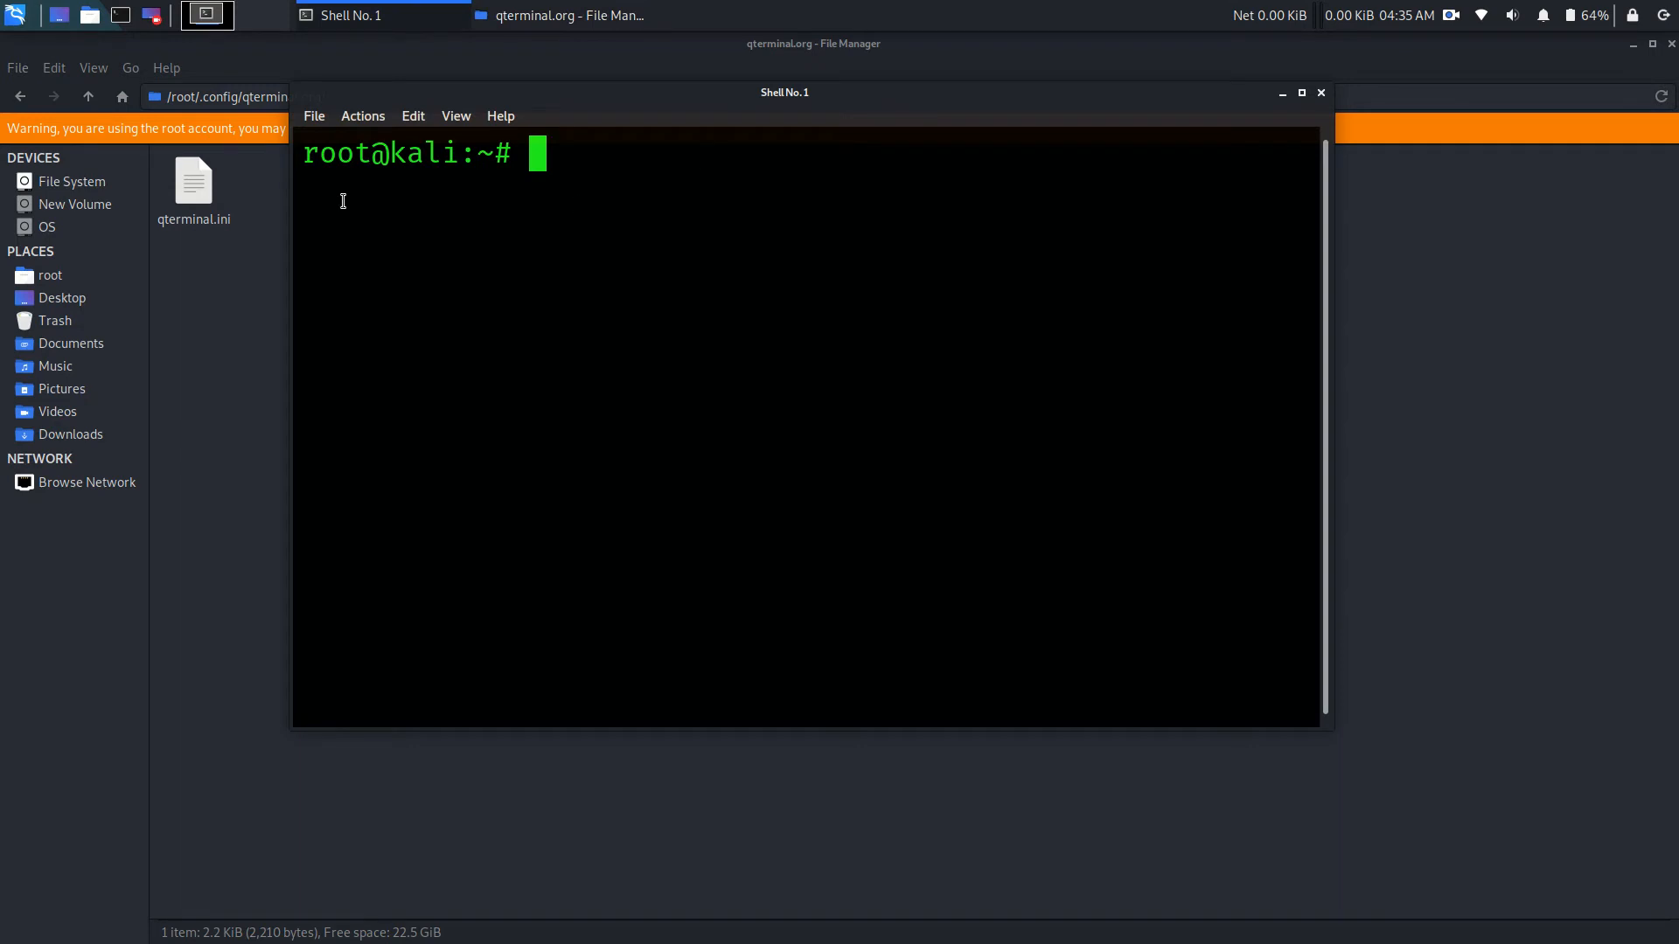
# Step: Browse the installed font families in the Terminal settings font chooser, setting still Fira Code 25 pt
pyautogui.click(313, 116)
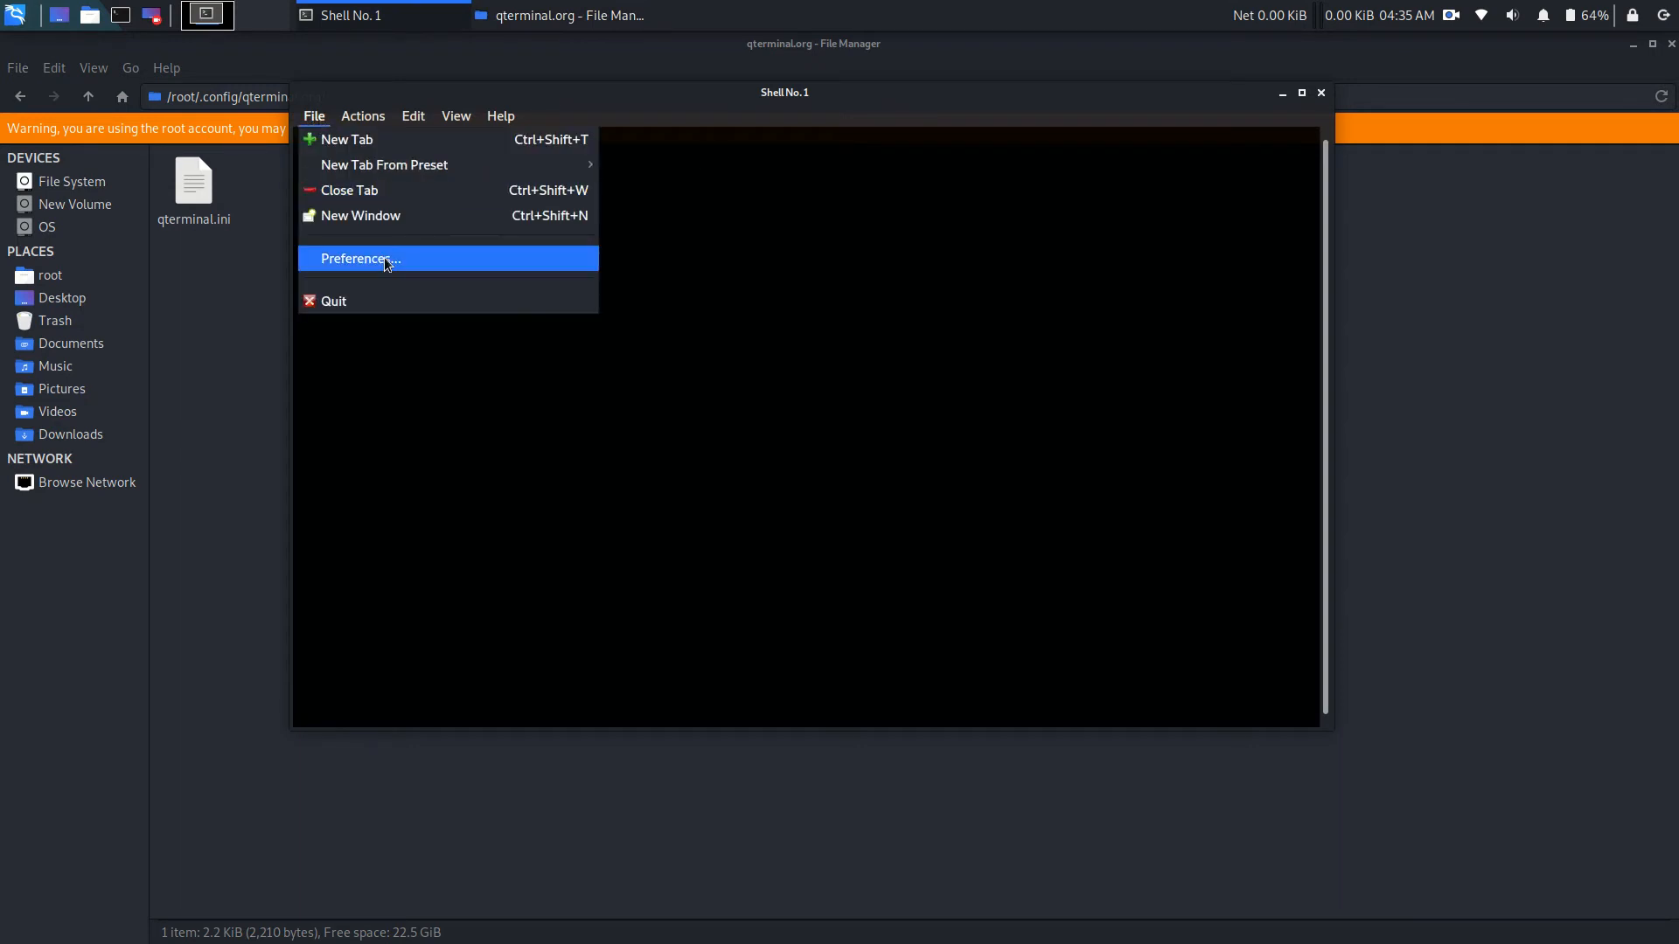
pyautogui.click(358, 259)
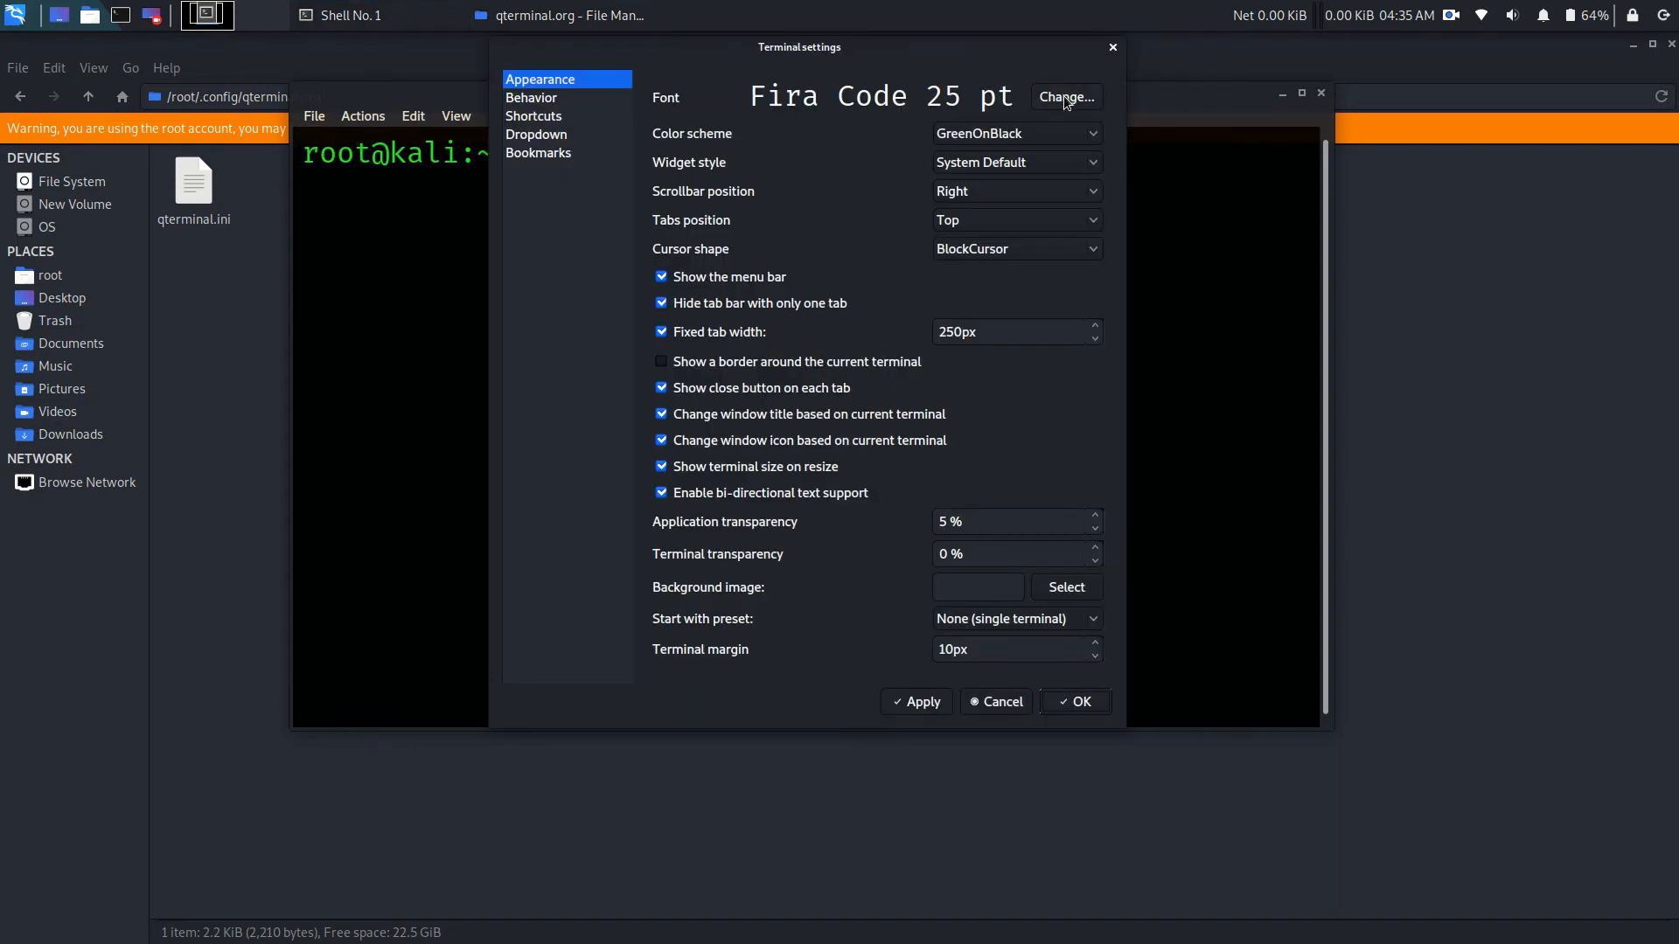
pyautogui.click(1065, 98)
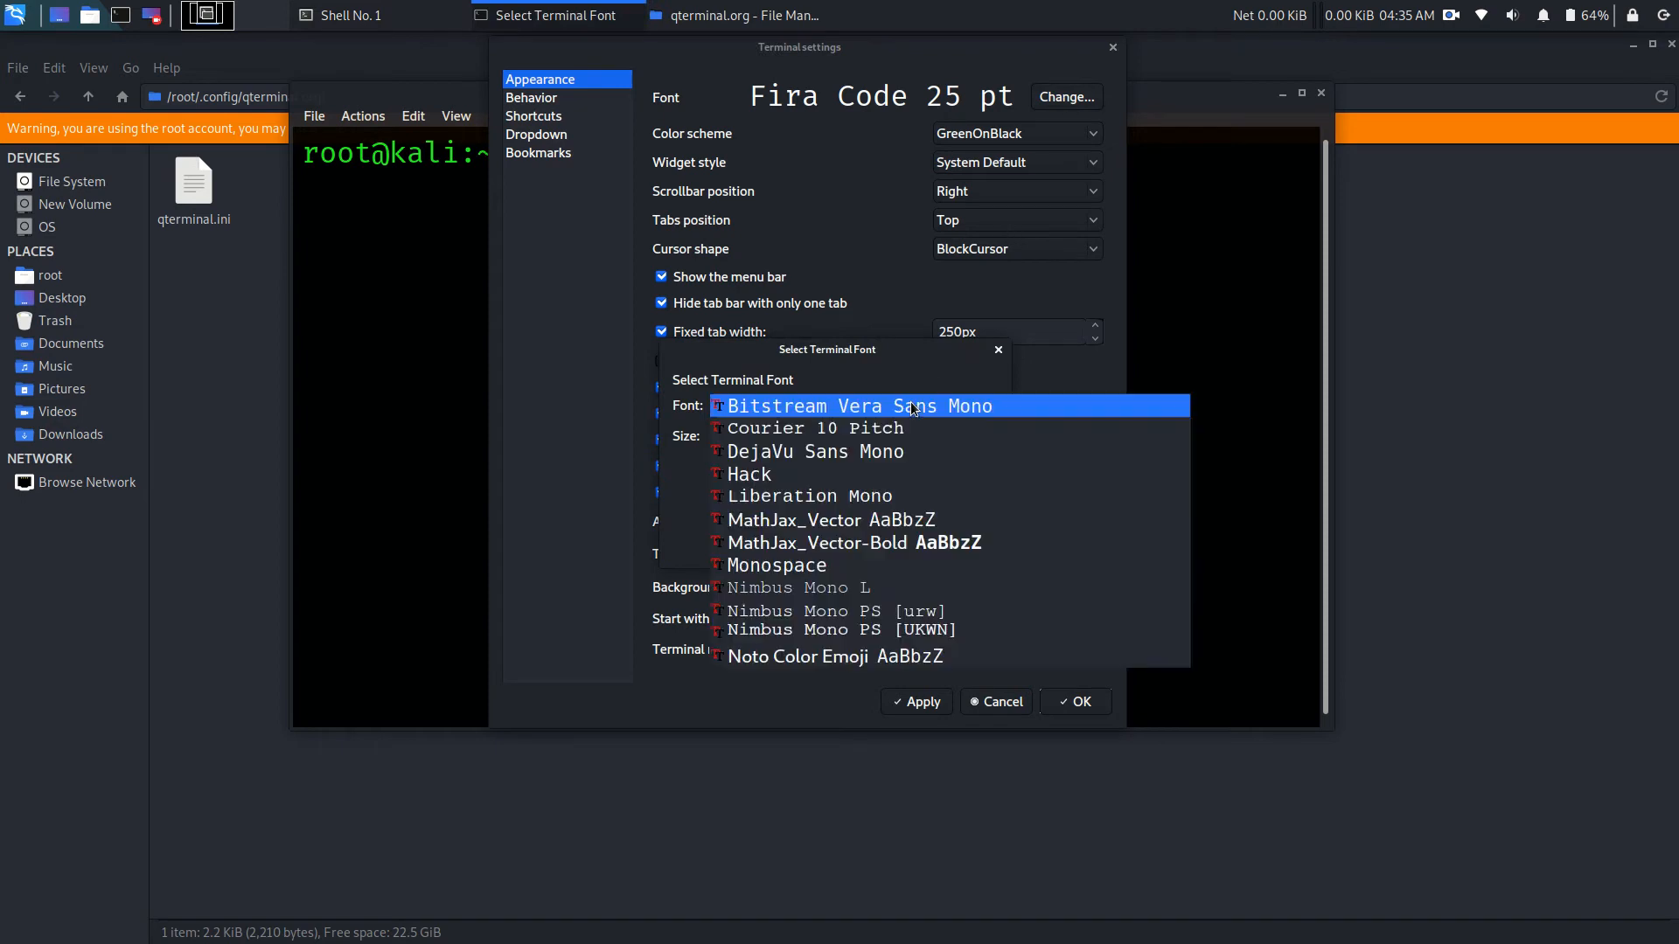
pyautogui.click(829, 519)
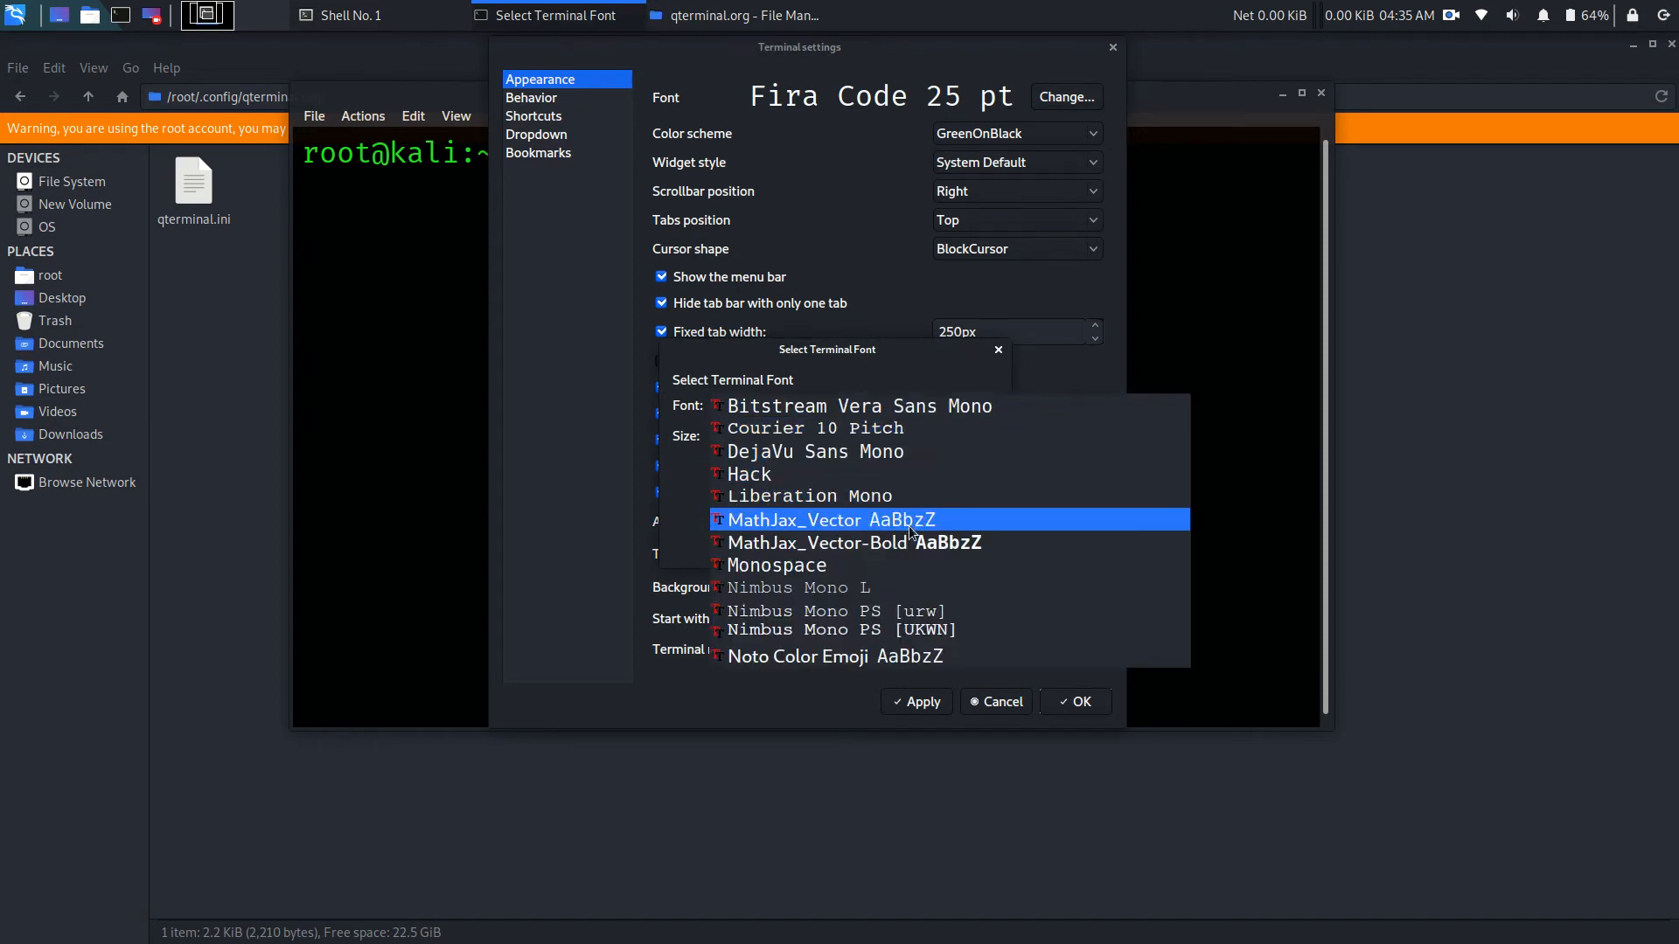
pyautogui.click(857, 630)
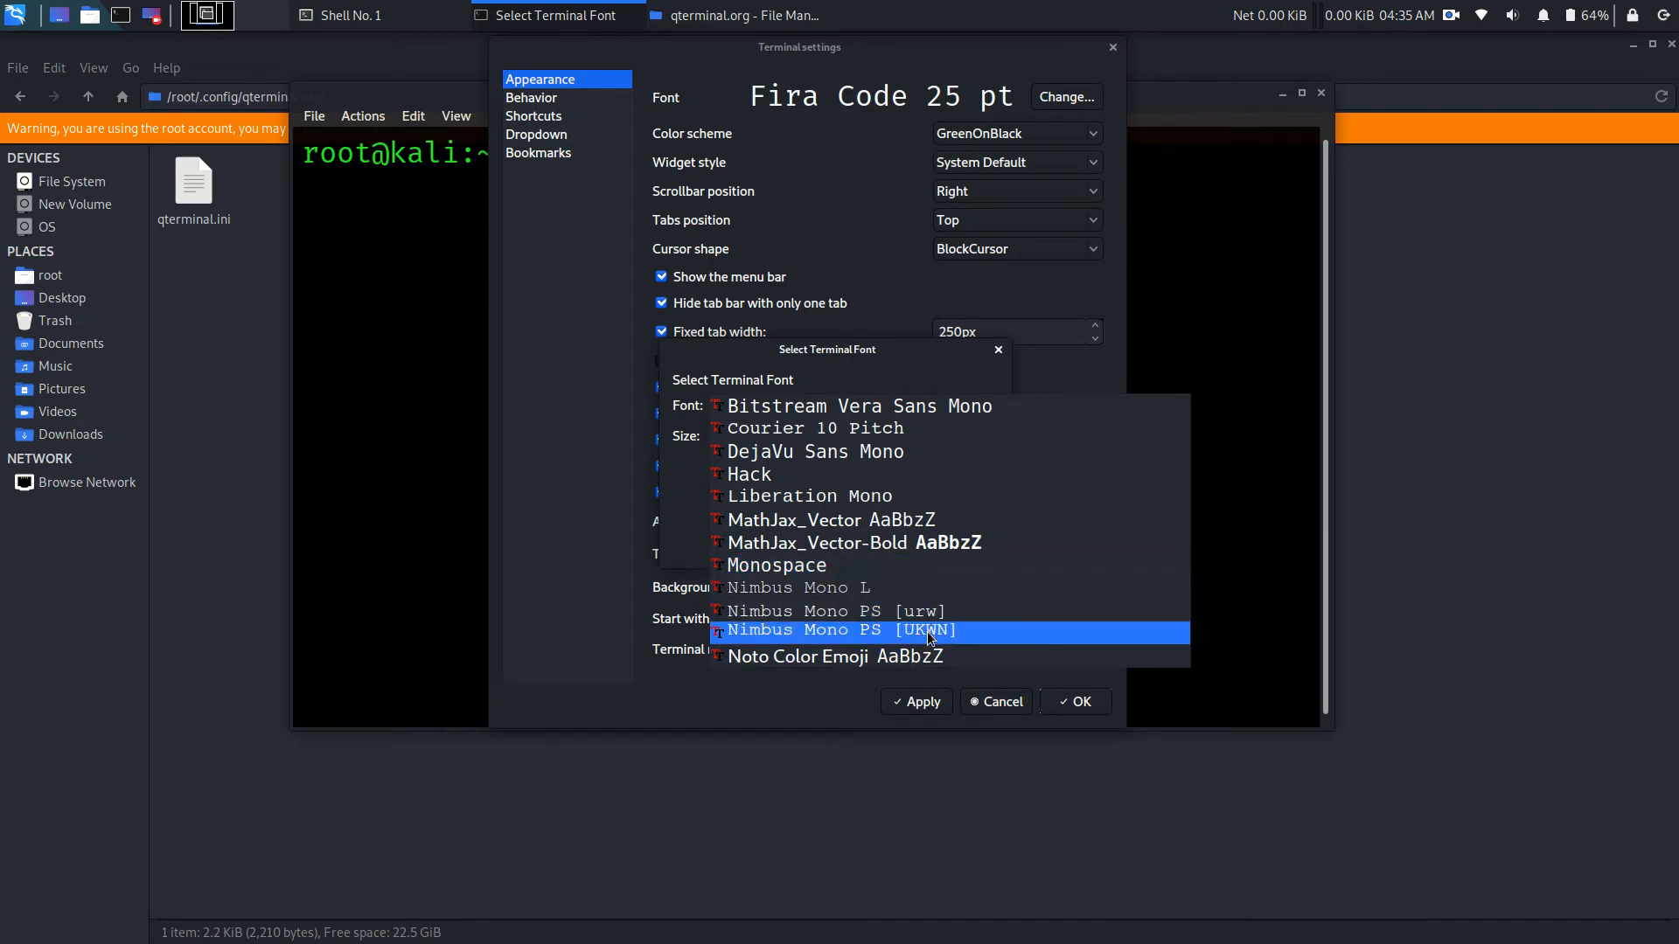
pyautogui.click(842, 542)
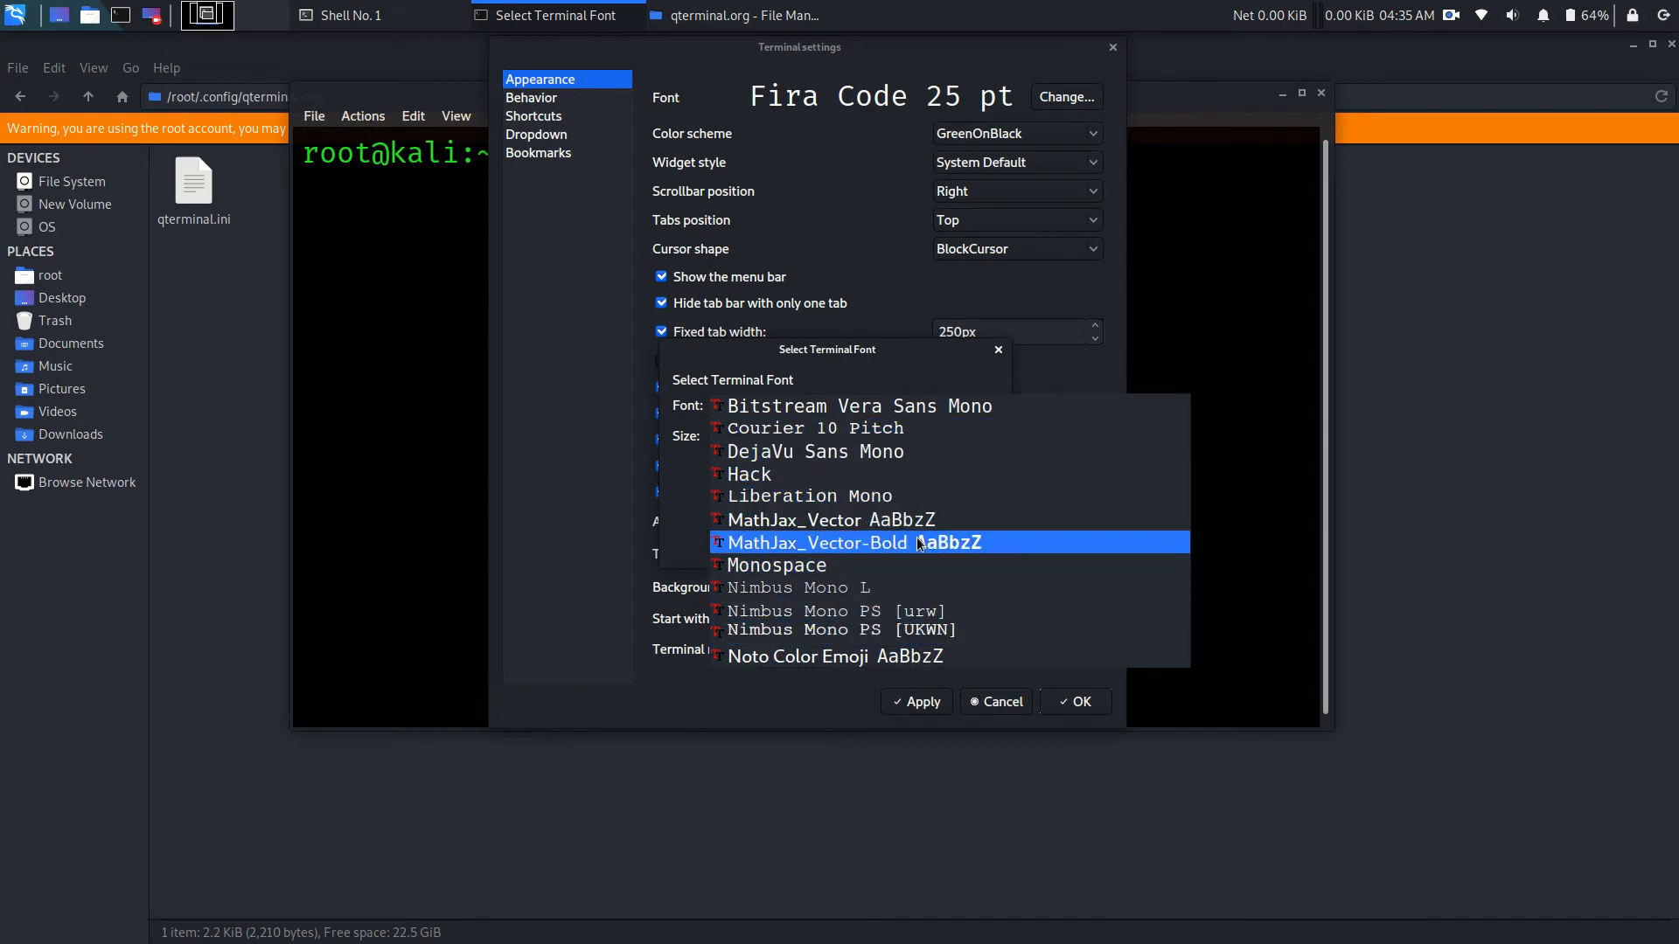
pyautogui.click(843, 656)
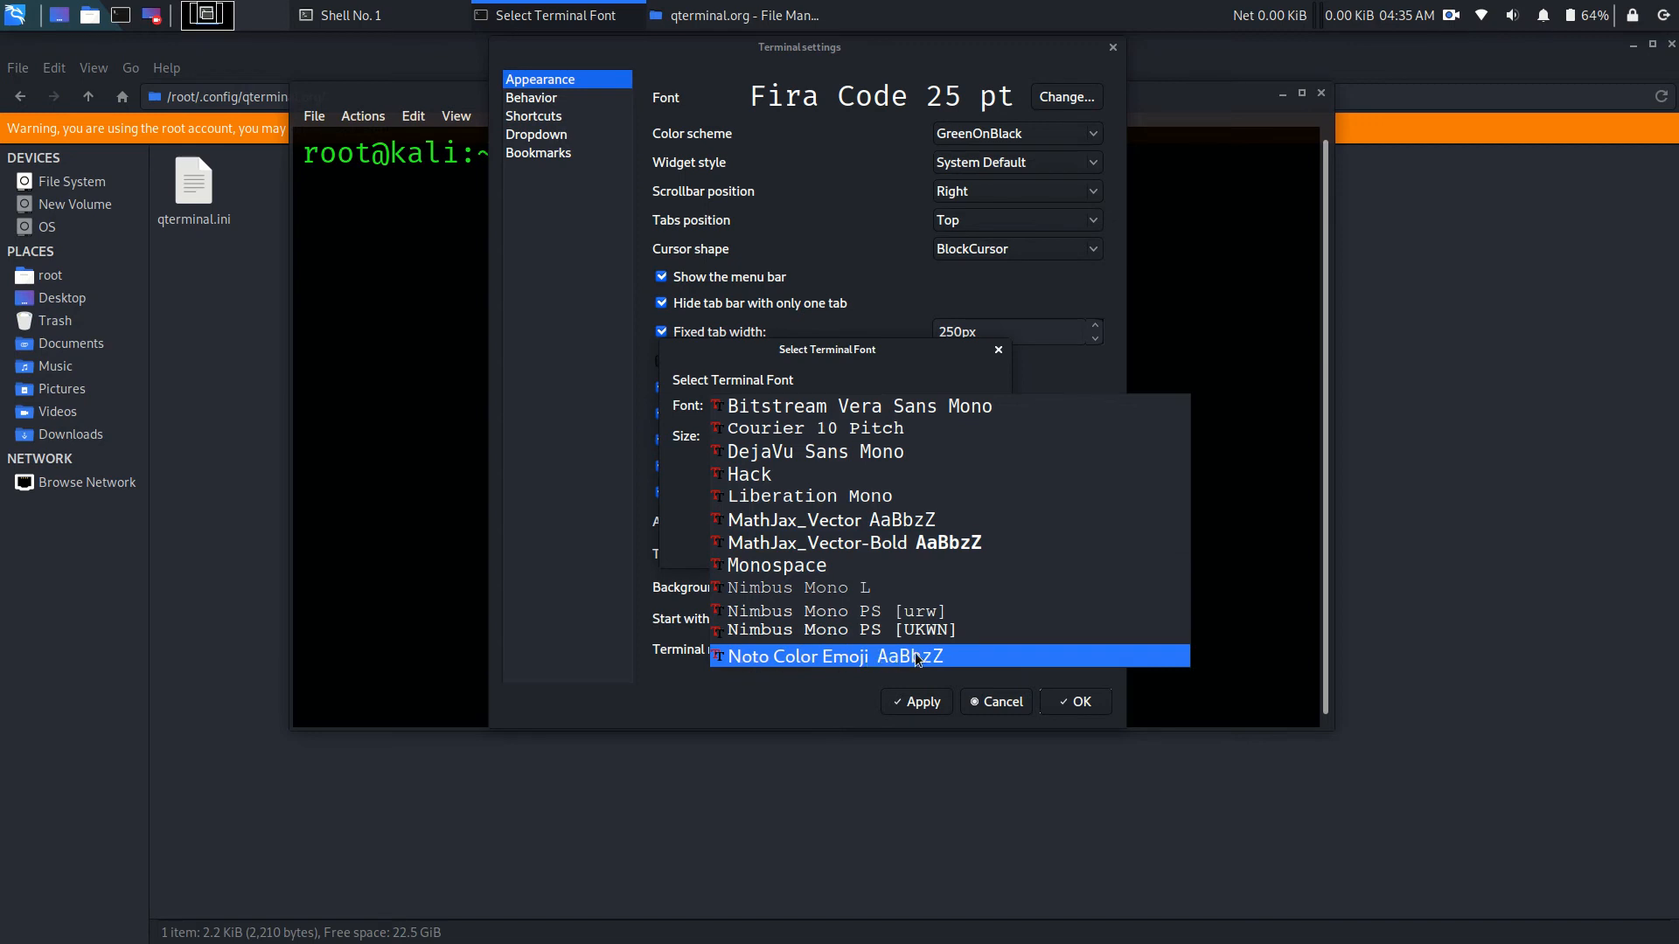
pyautogui.moveTo(959, 669)
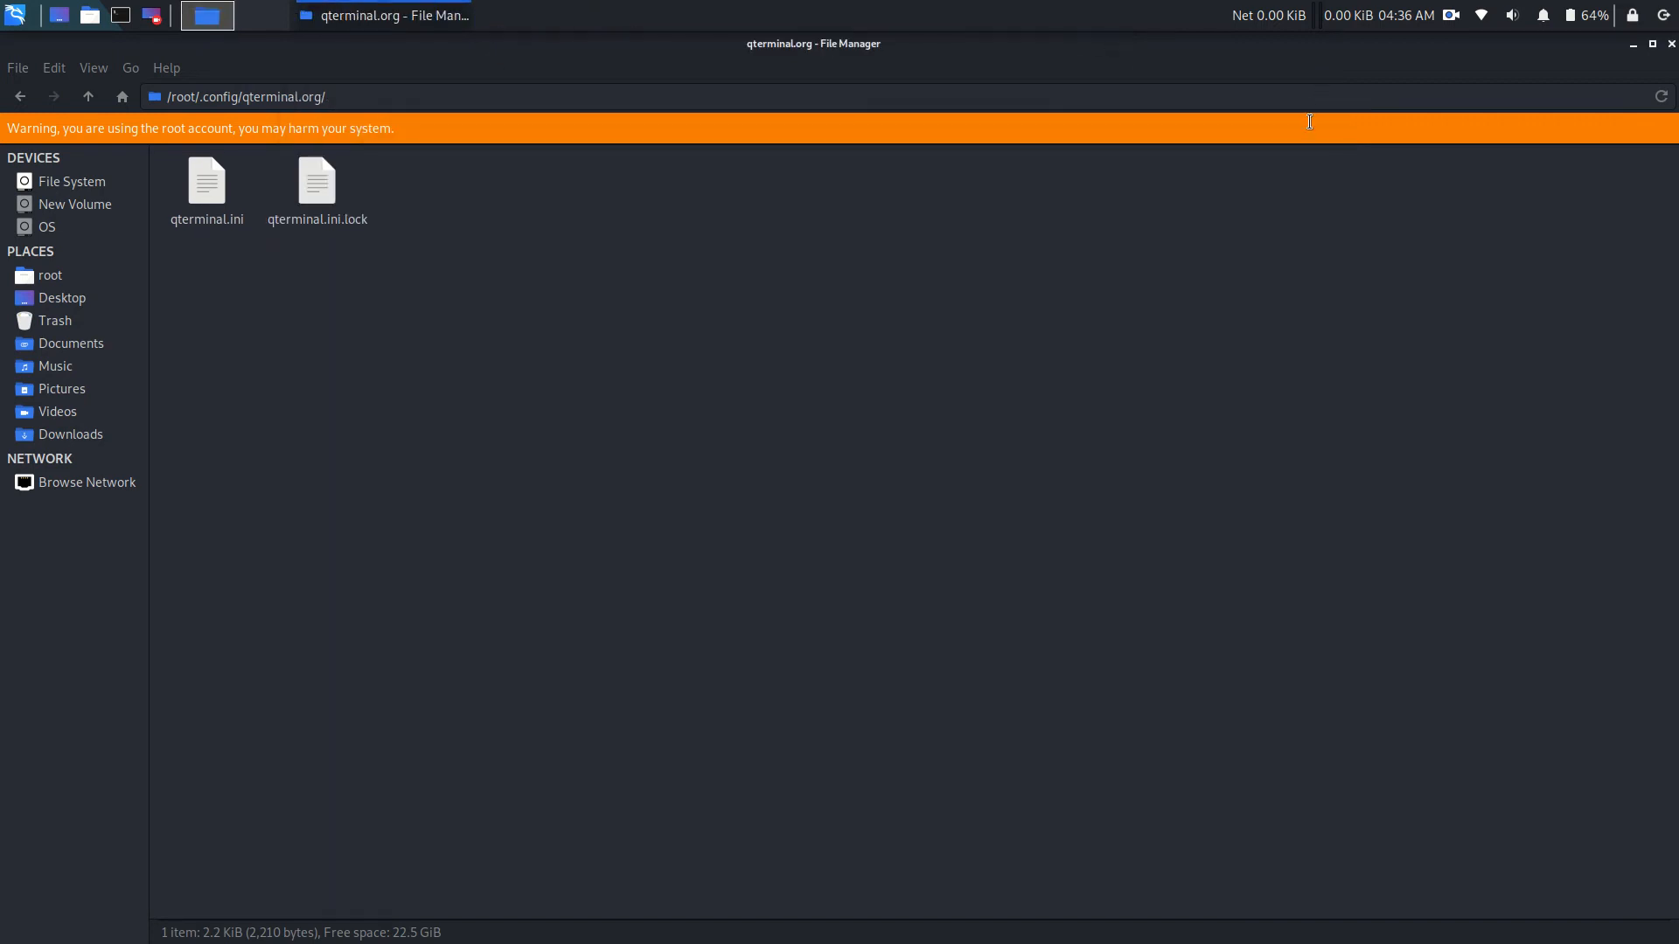
# Step: Reopen qterminal.ini in Mousepad and bring the fontFamily line into view
pyautogui.doubleClick(206, 180)
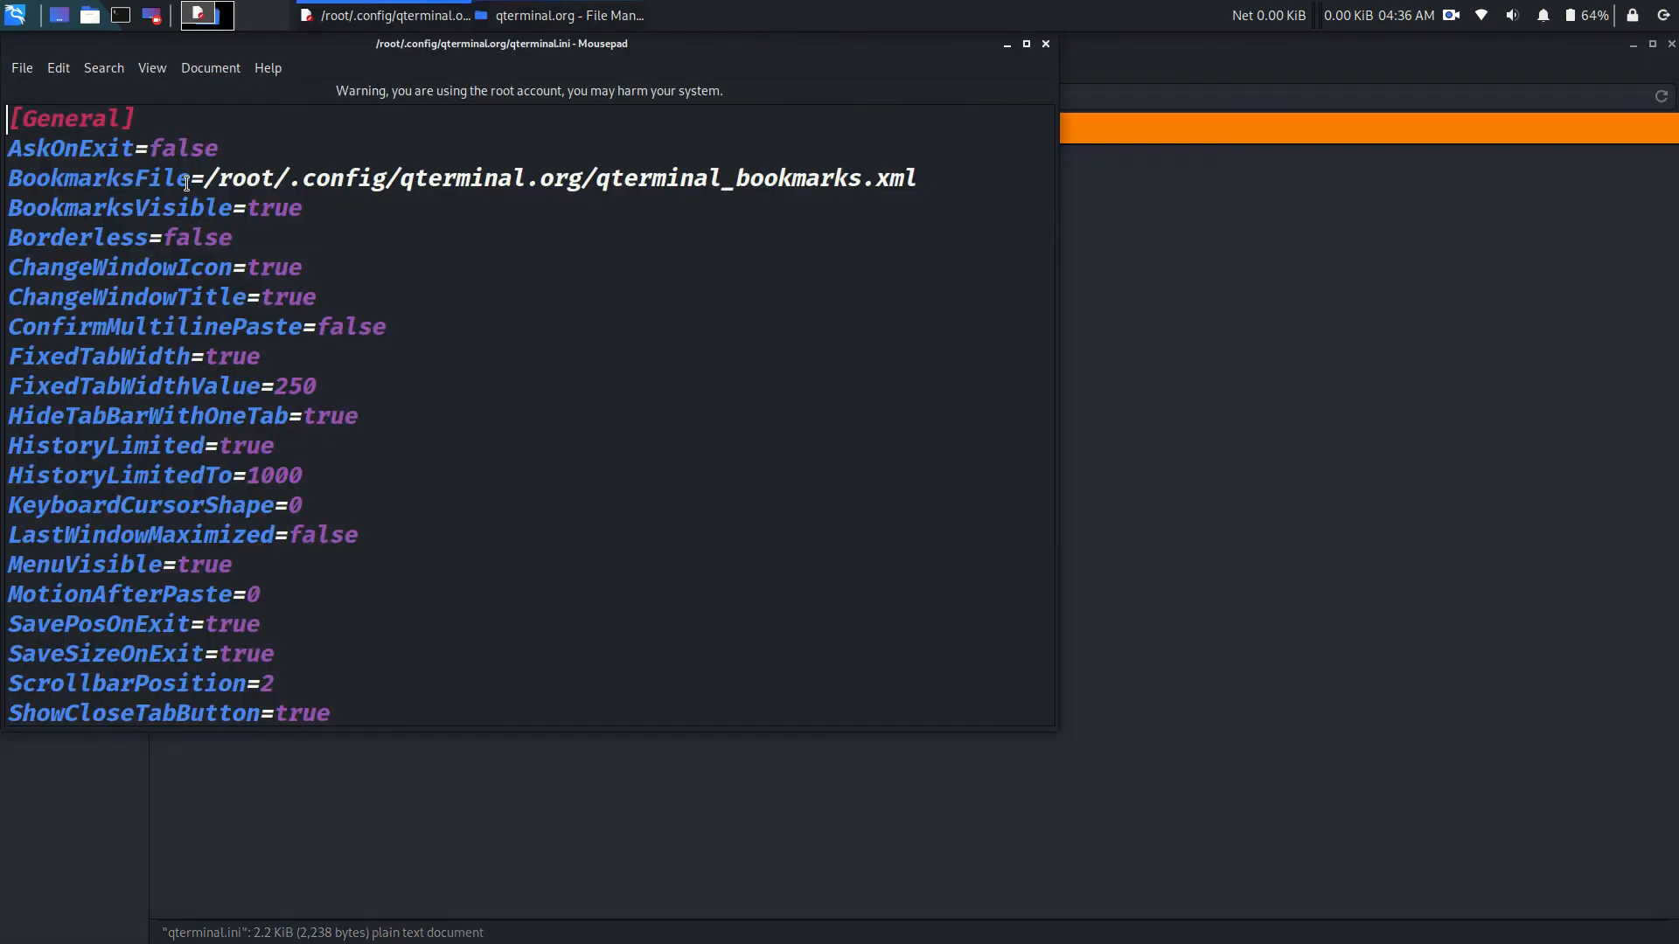
pyautogui.scroll(-3)
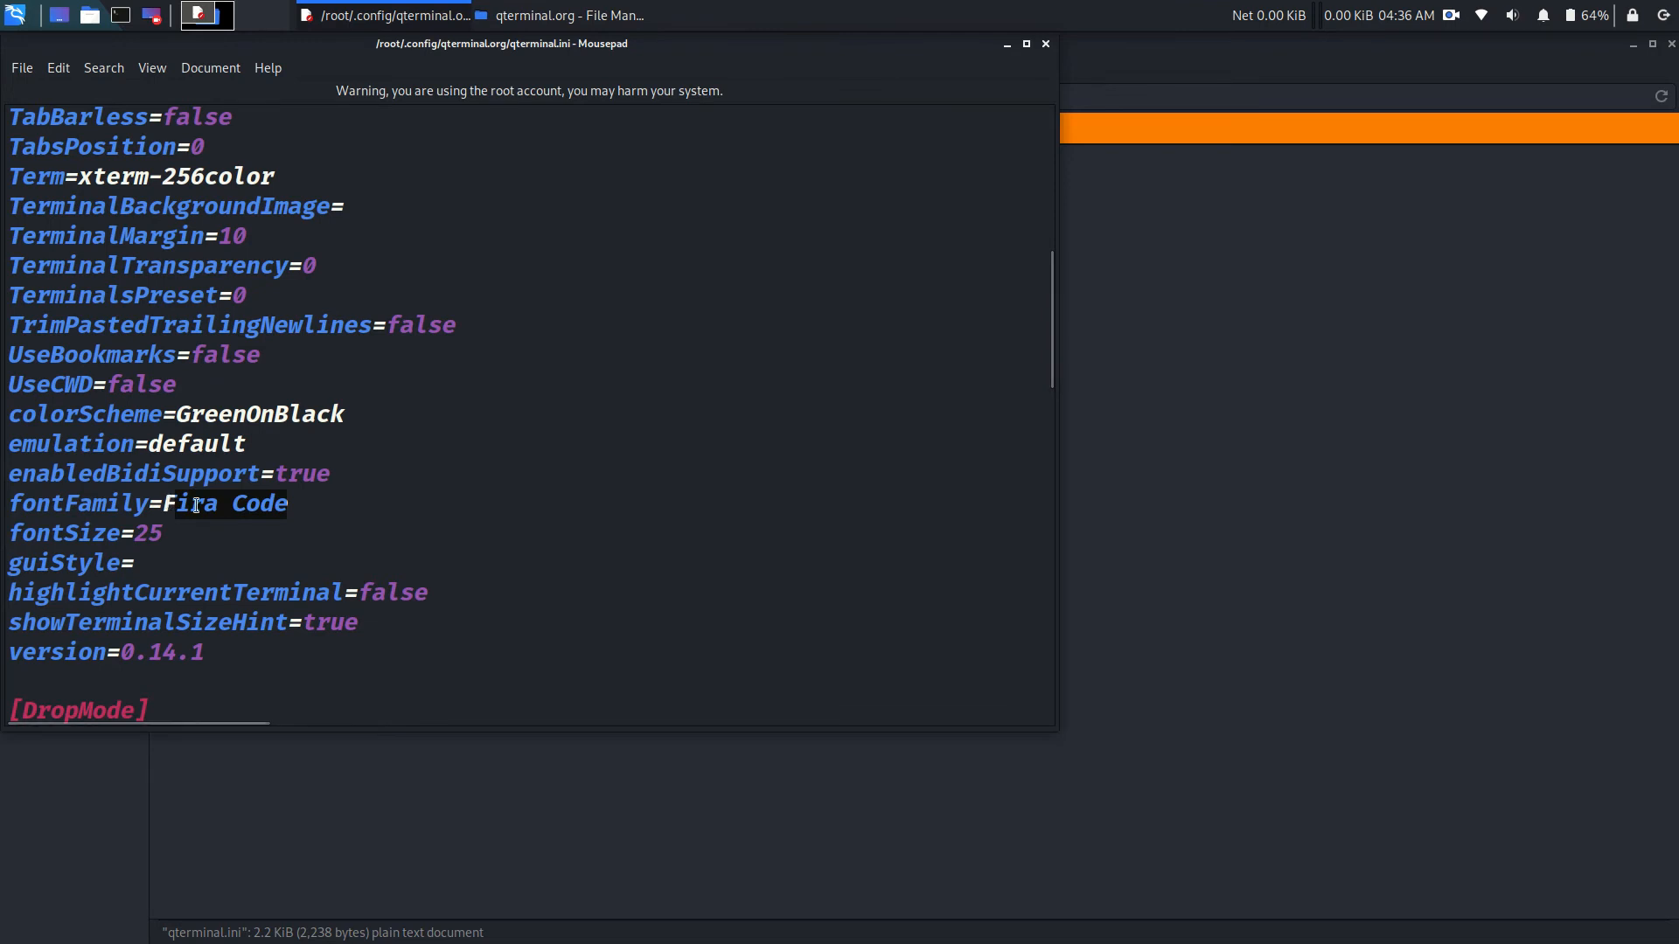
# Step: Set fontFamily to 'Noto color Emoji AaBbzZ' and head to the File menu to save
pyautogui.write('N')
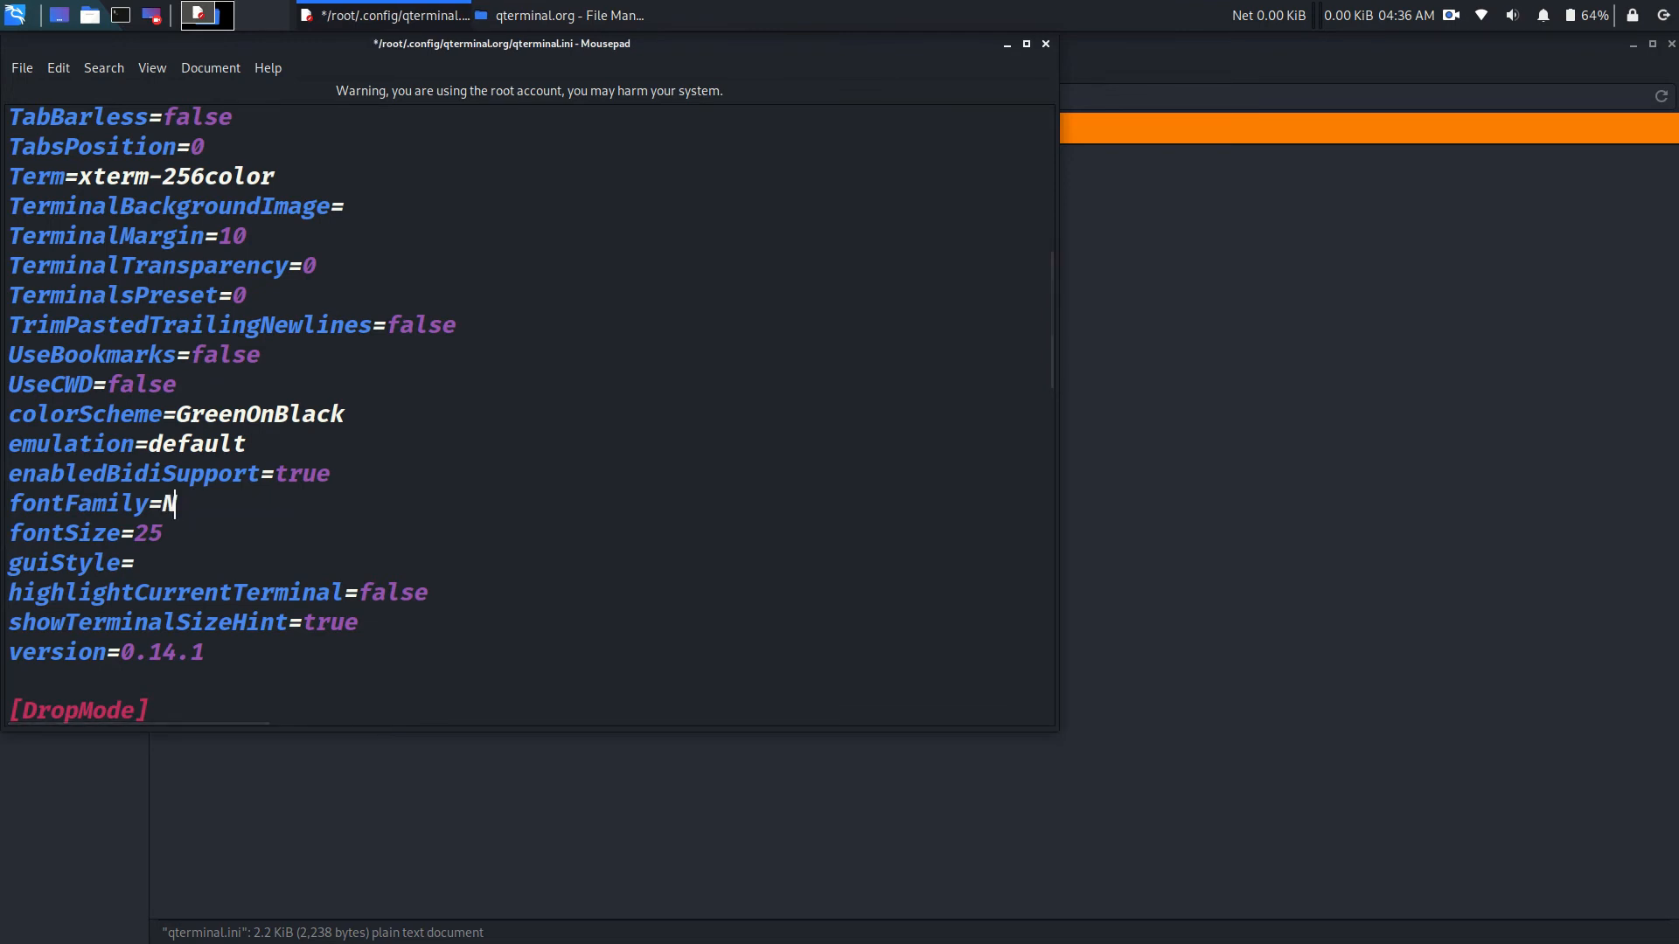
pyautogui.write('oto c')
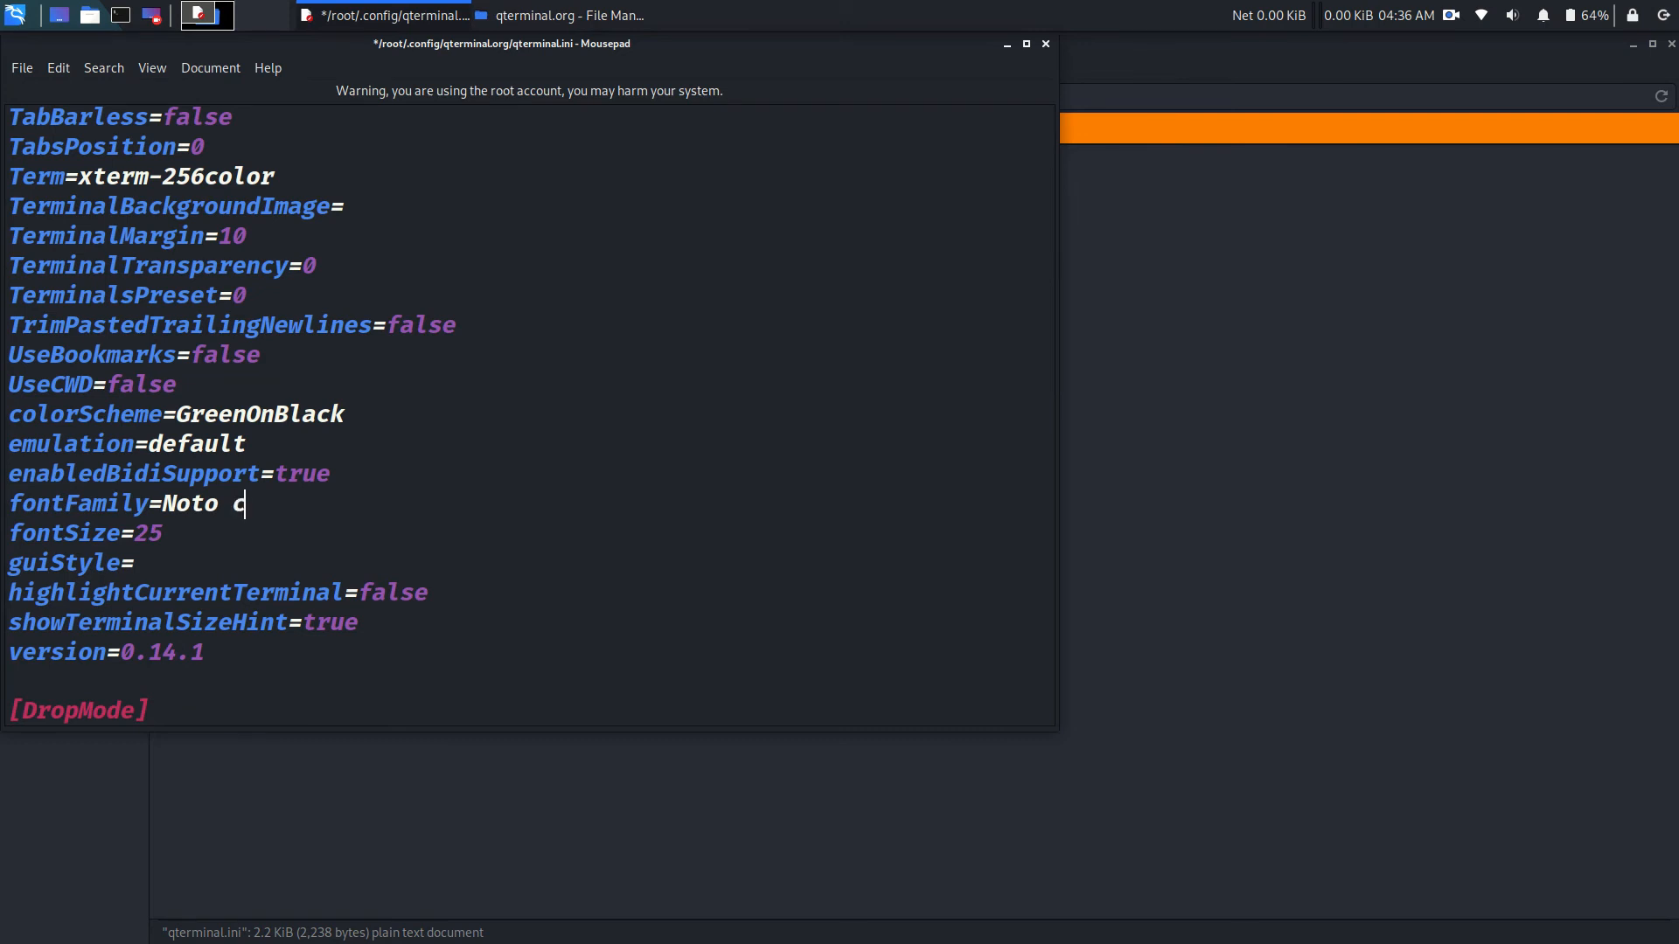
pyautogui.write('olor')
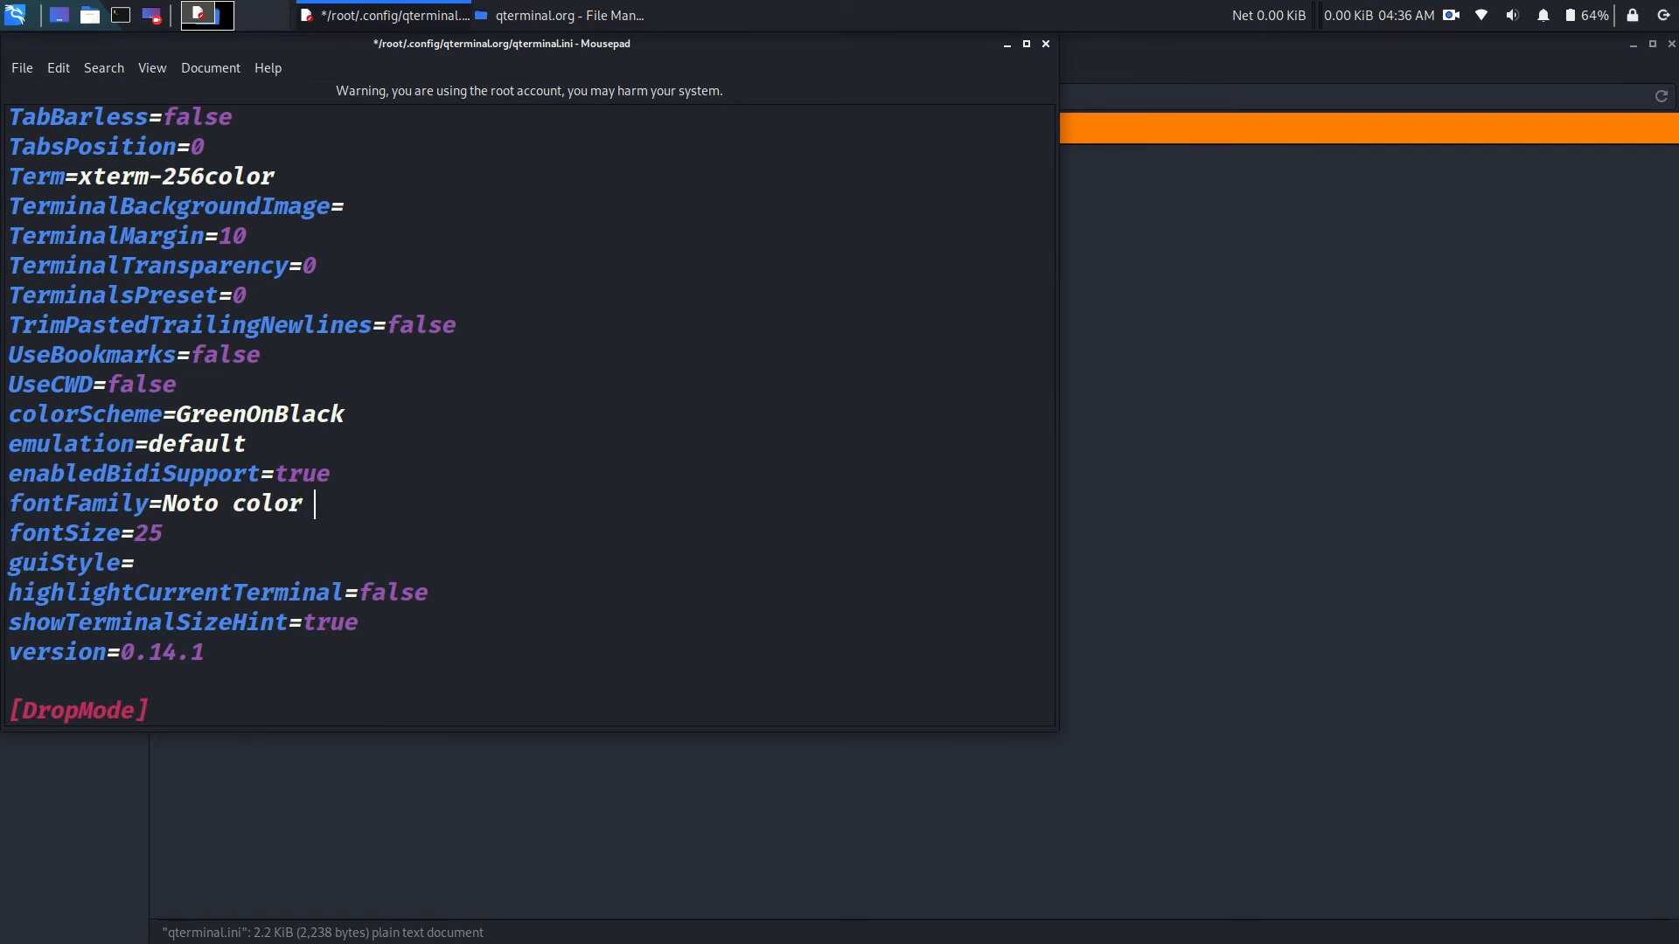
pyautogui.write('Emoji')
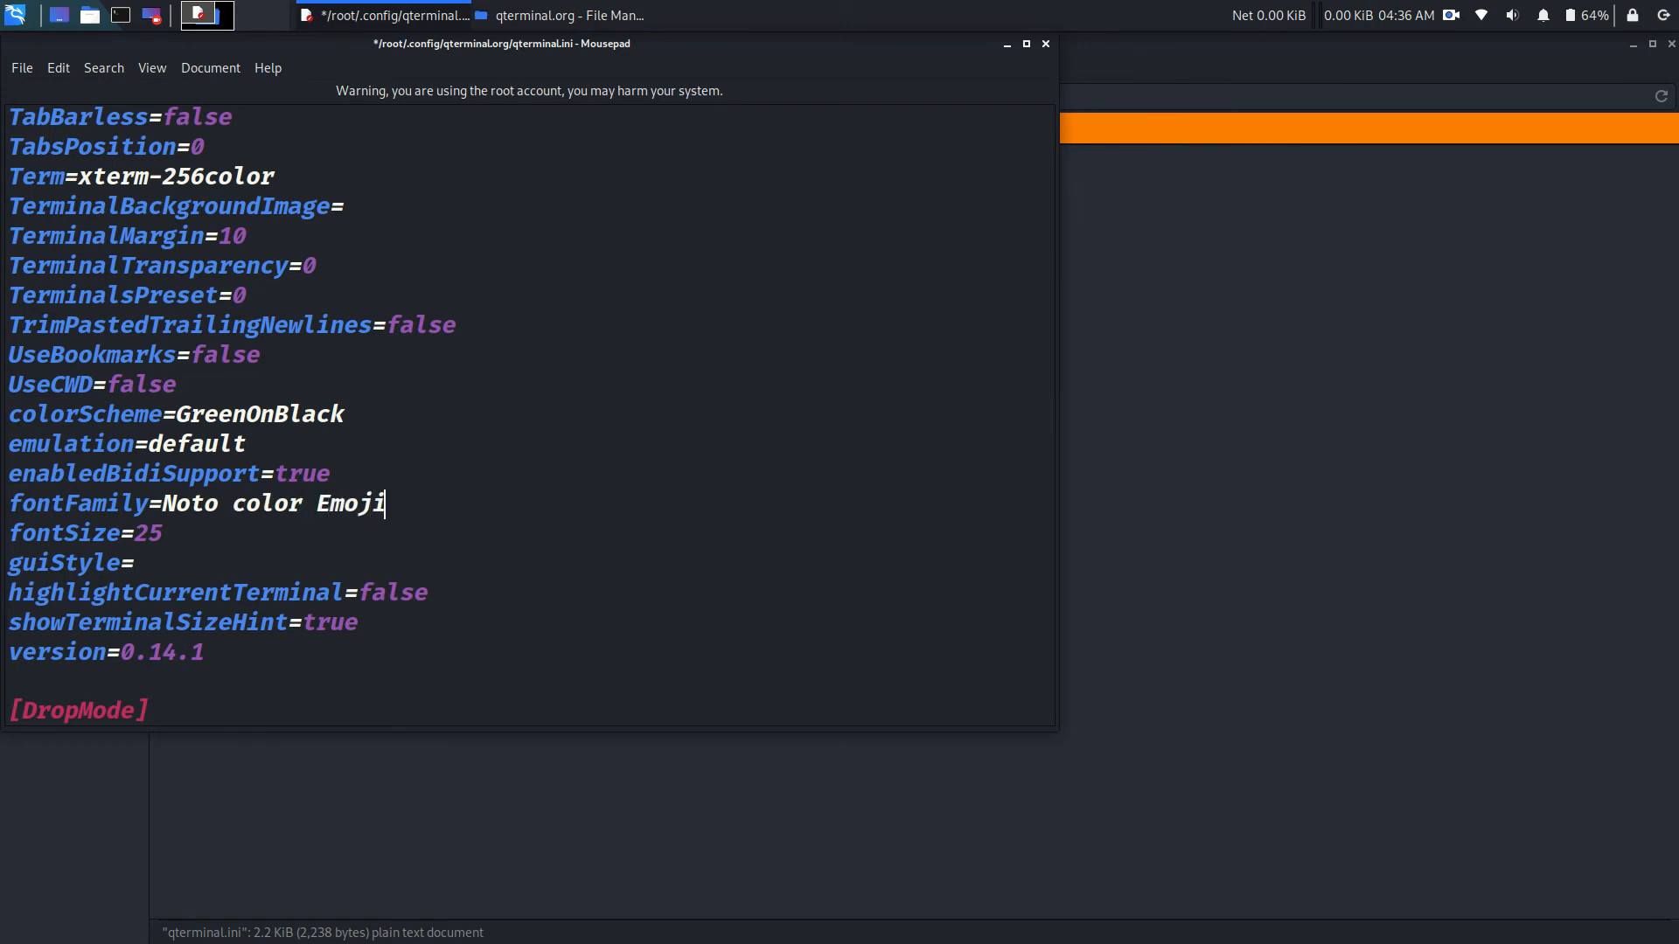
pyautogui.write('A')
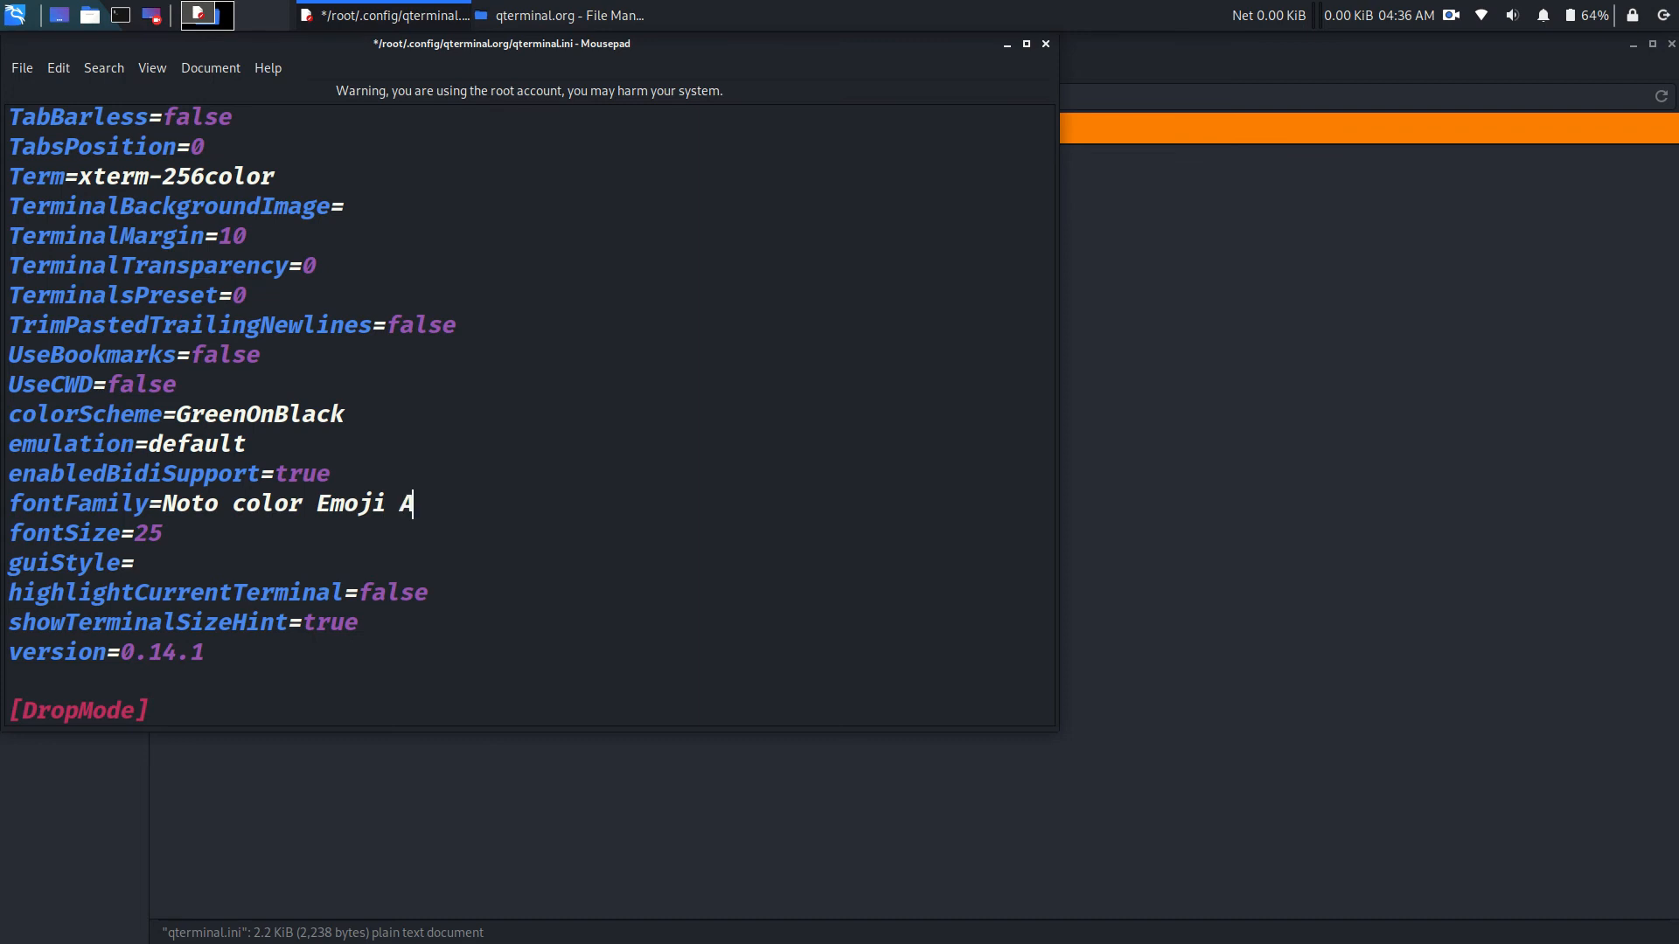
pyautogui.write('a')
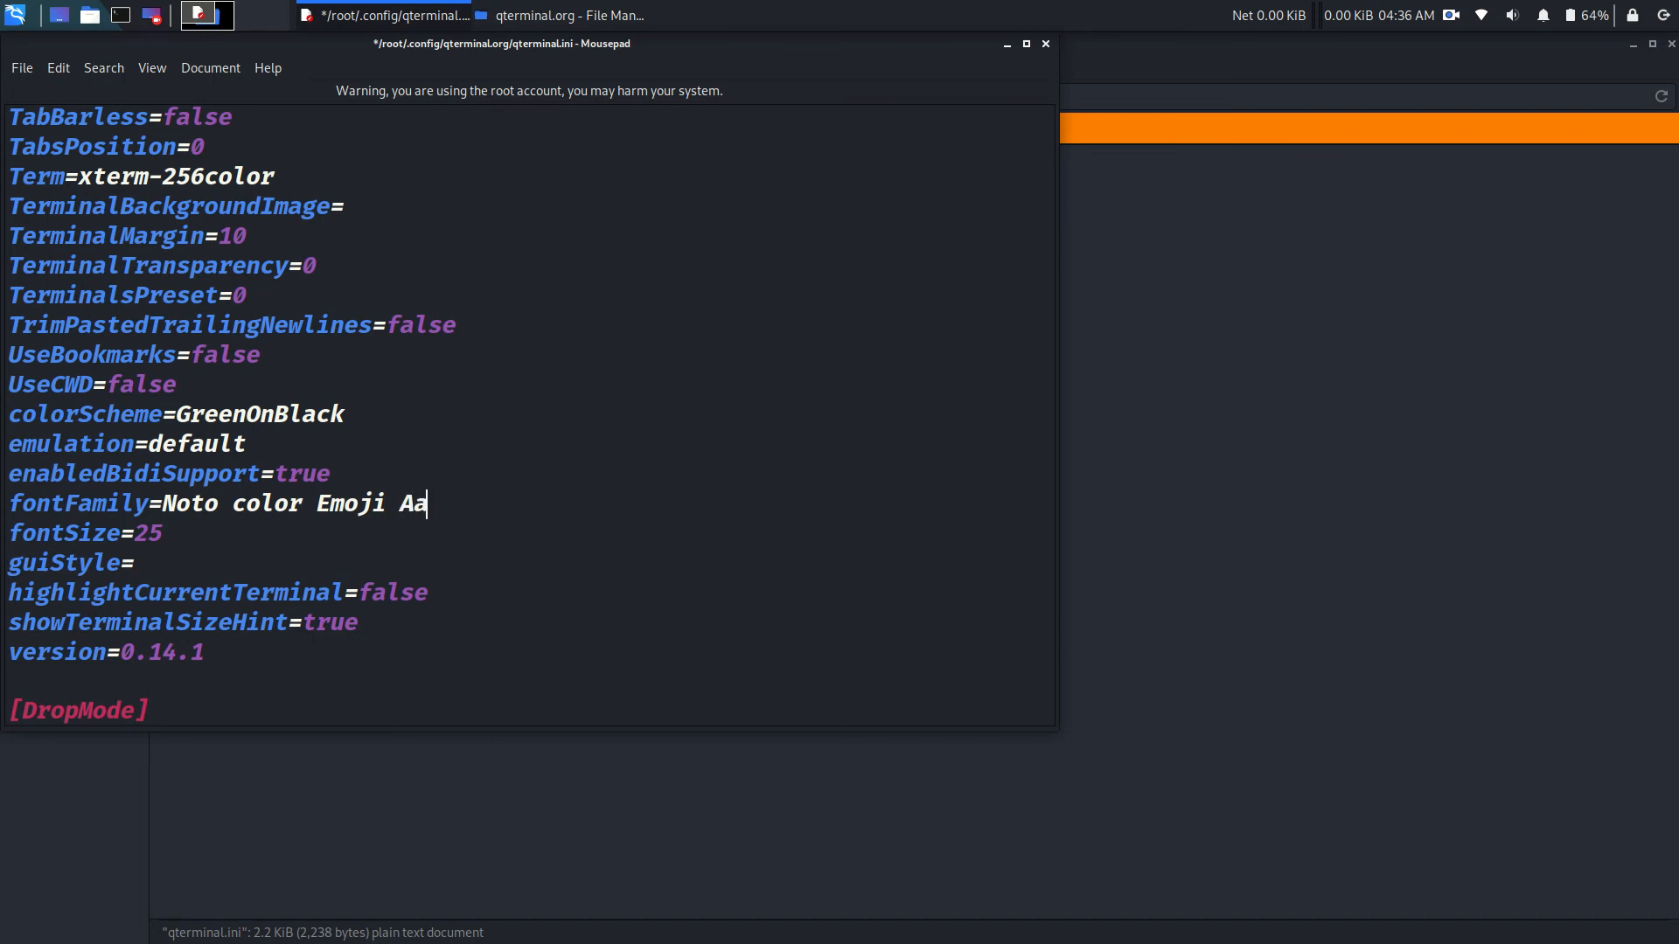
pyautogui.write('Bbz')
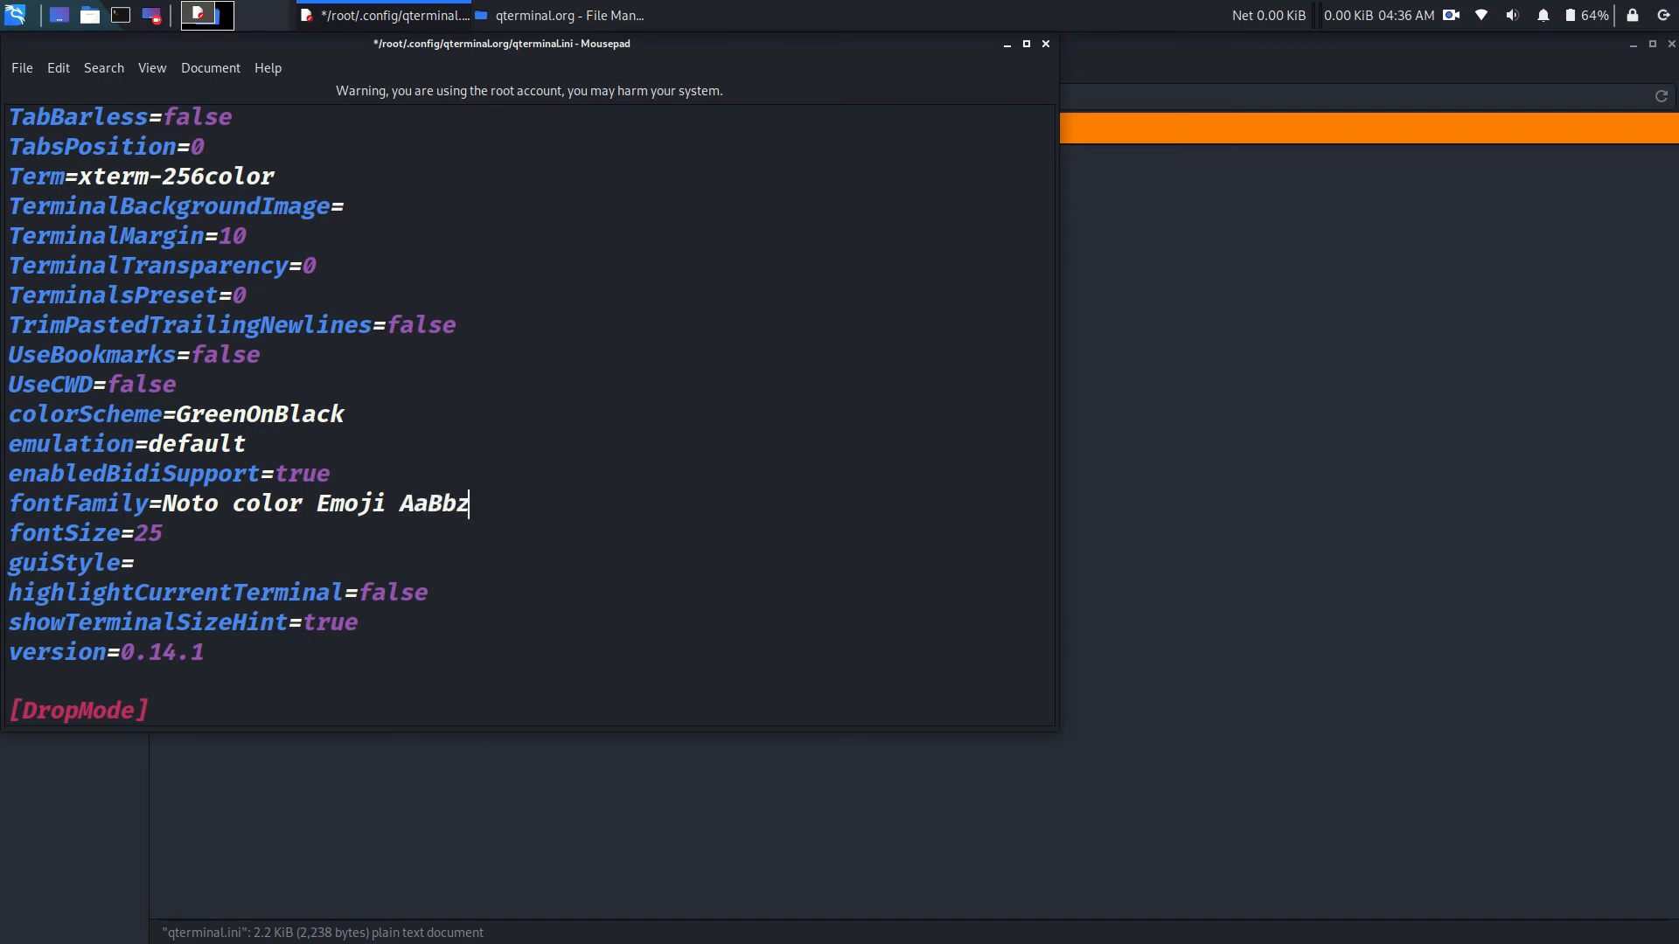
pyautogui.write('Z')
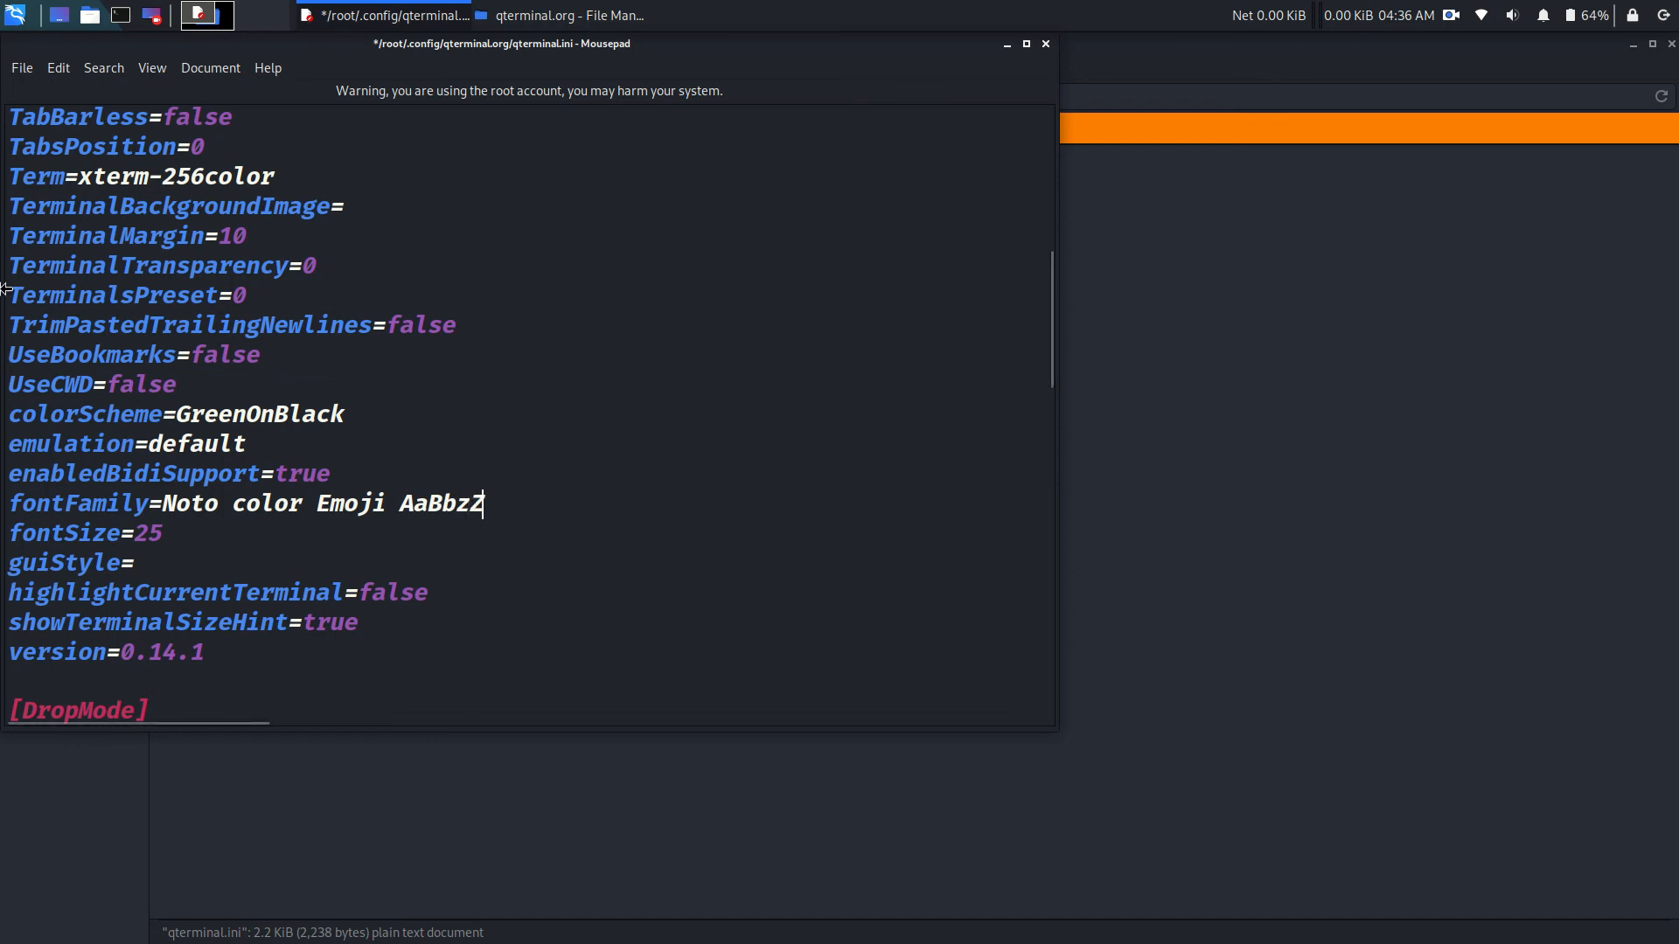
pyautogui.click(21, 69)
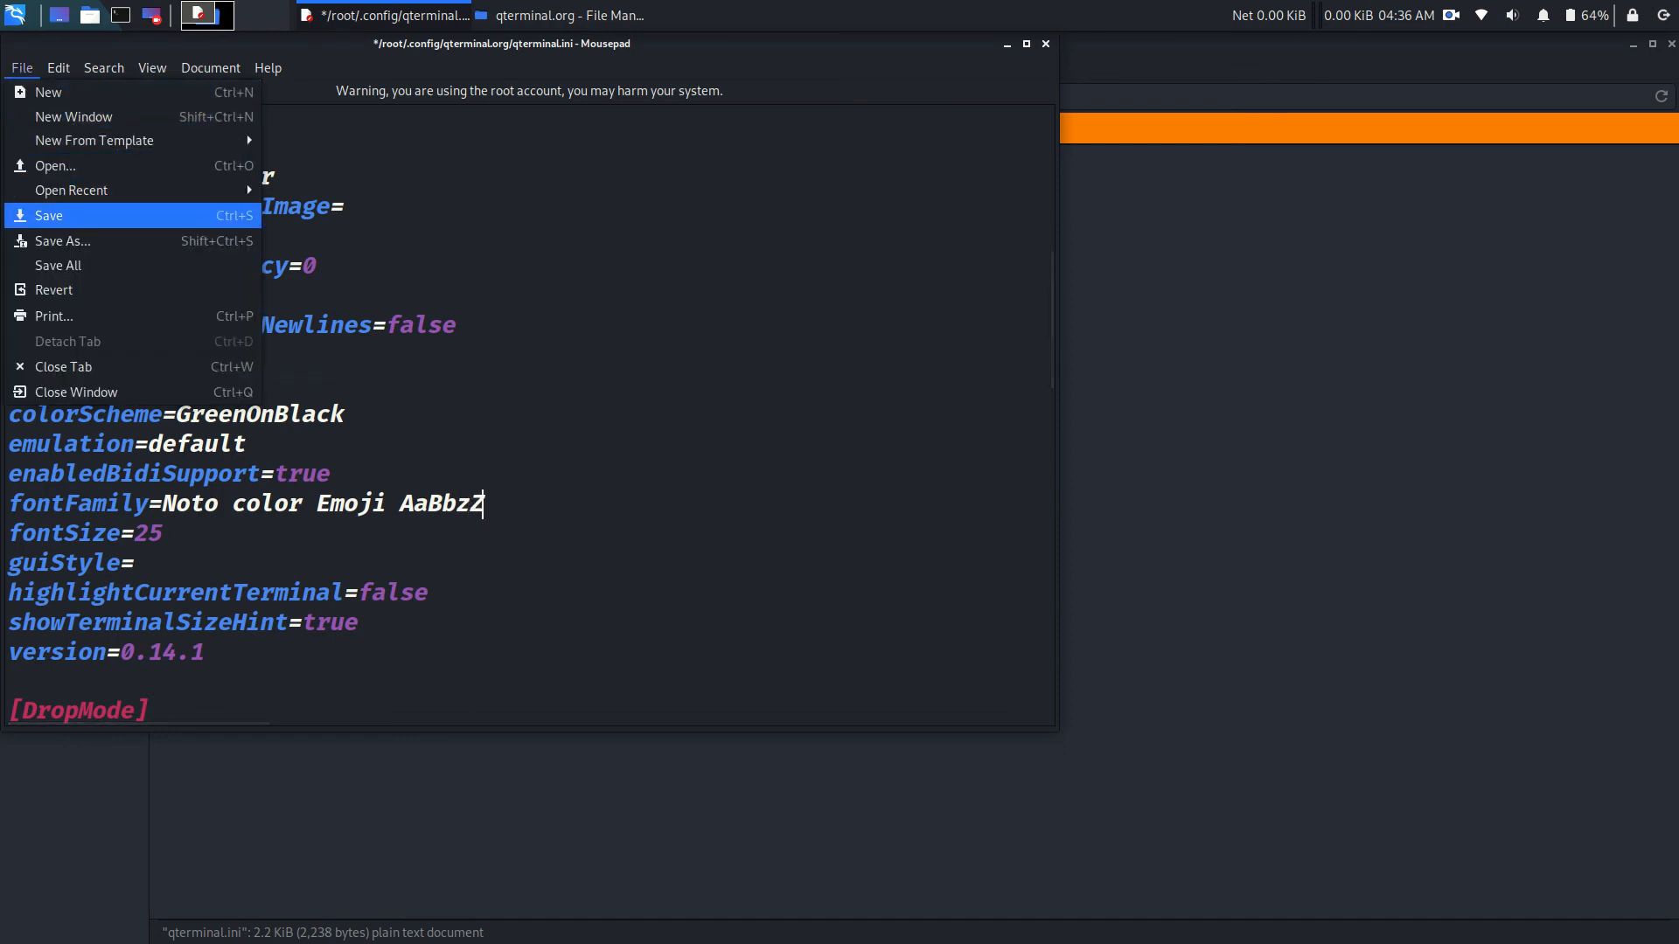